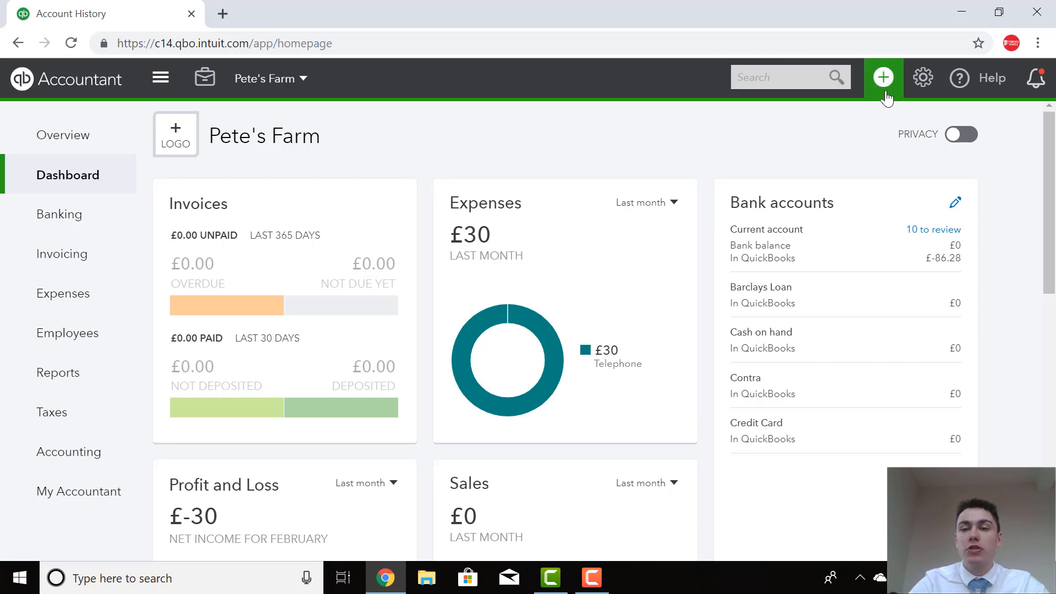
Create an invoice for Jaspers dated 01/01/2019 with invoice number 123abc
click(882, 78)
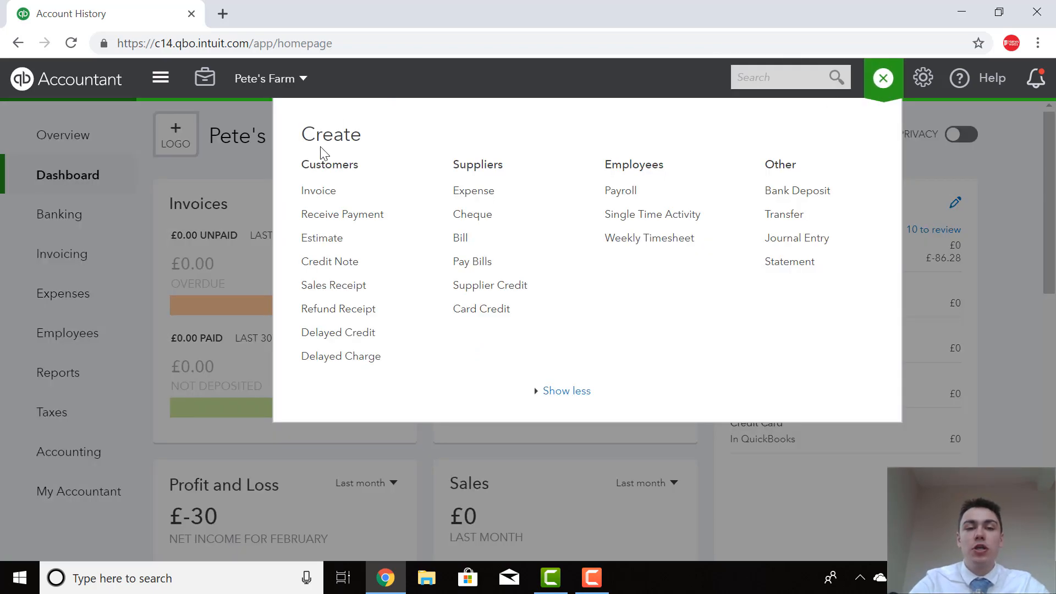
mouse_move(319, 191)
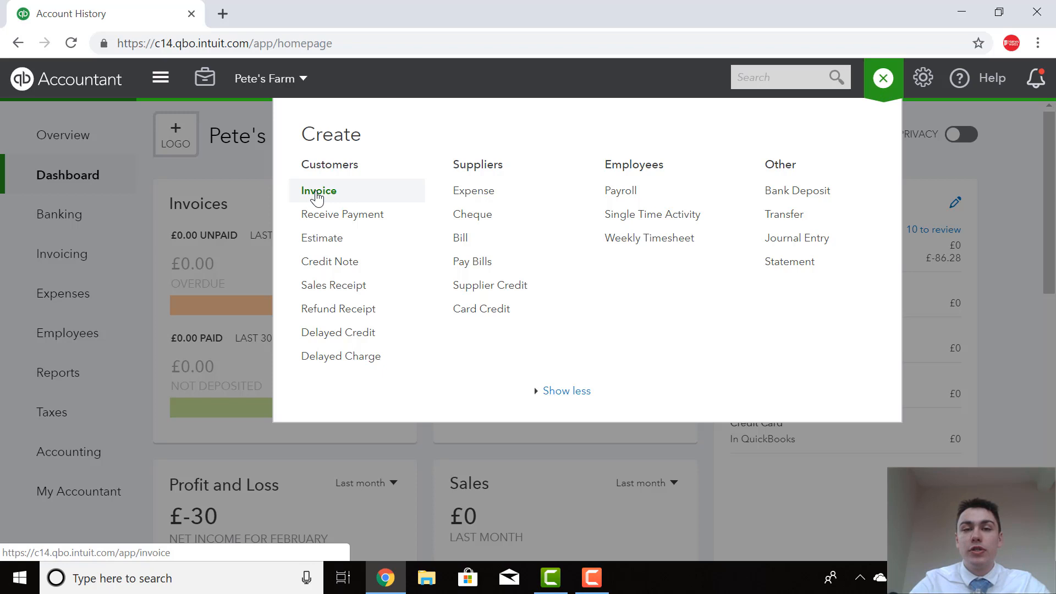
click(318, 191)
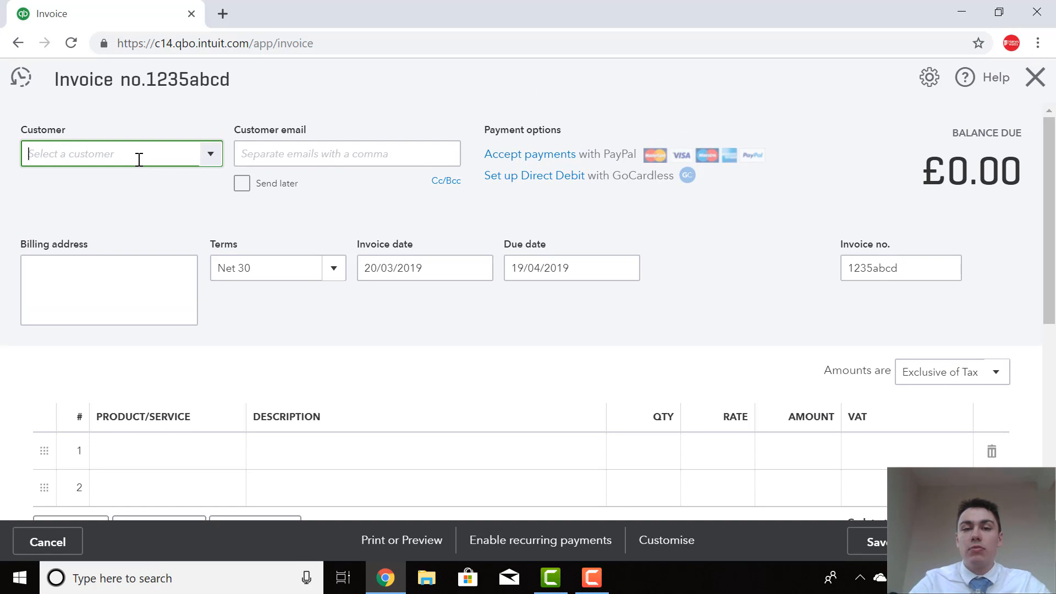
text(Jaspers)
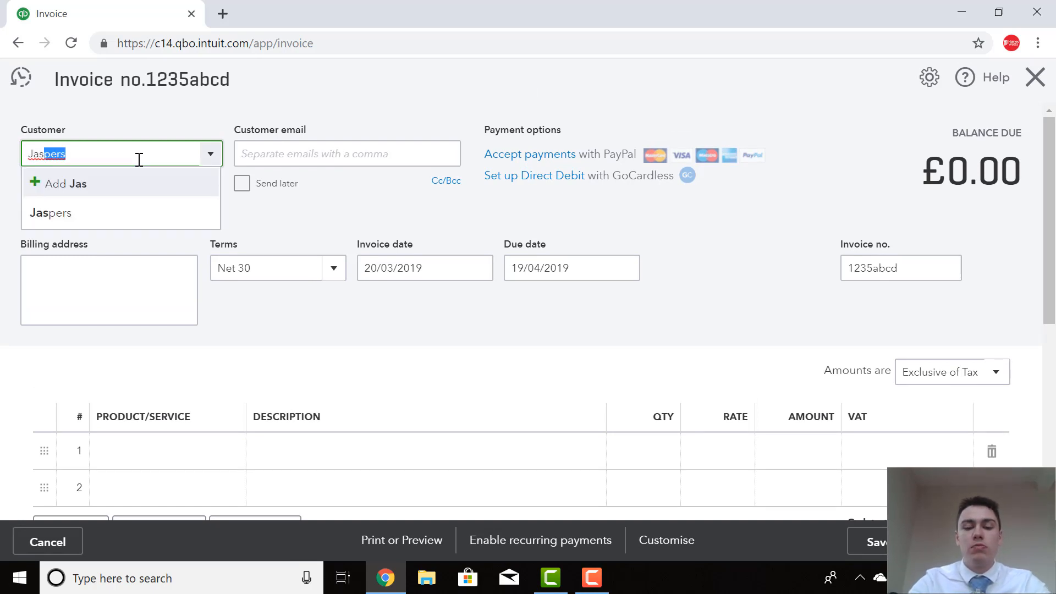
mouse_move(118, 213)
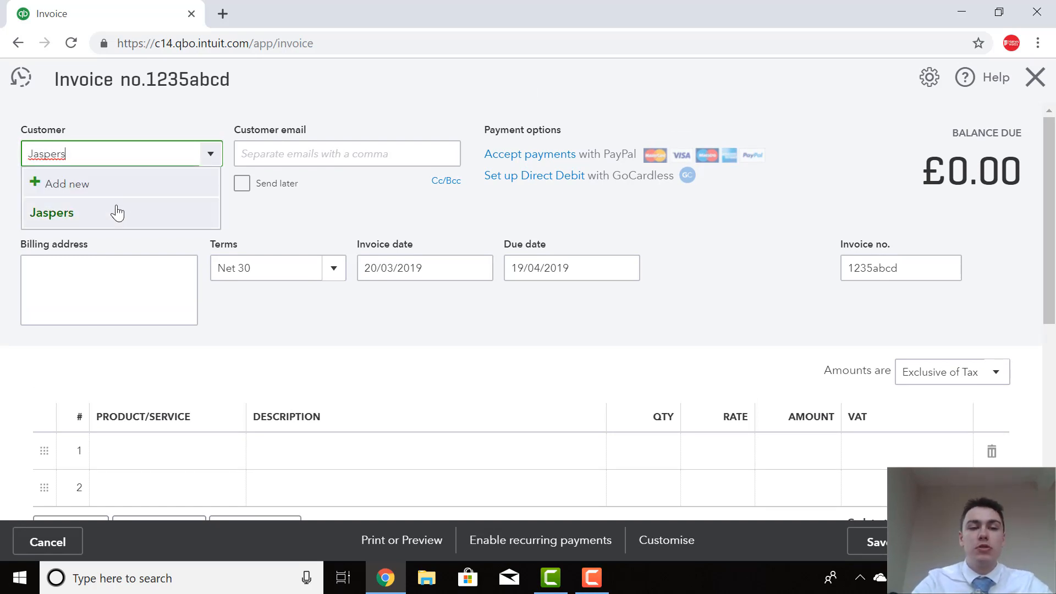
click(52, 212)
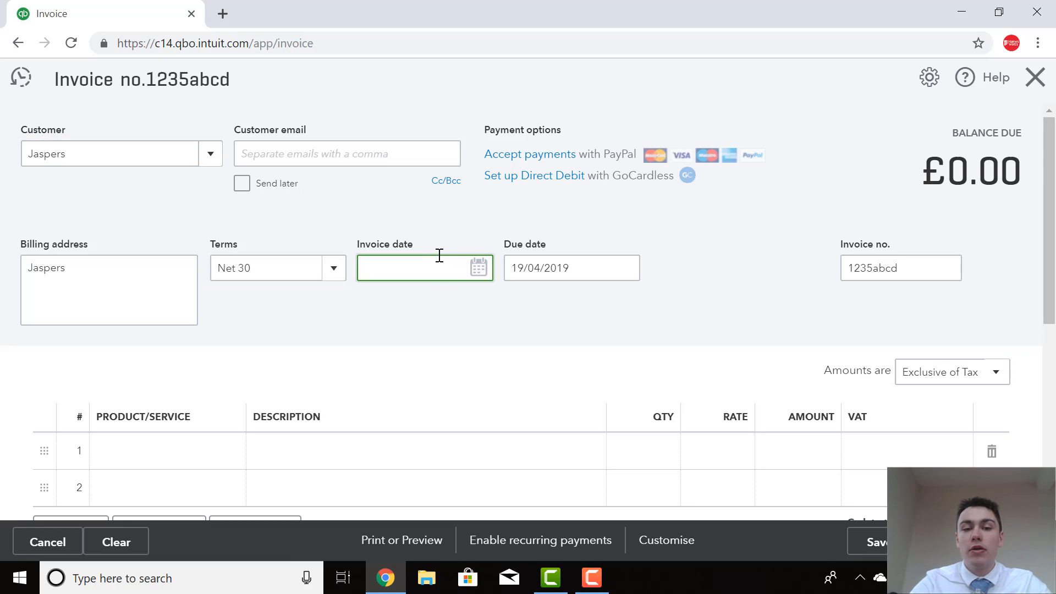
text(1/)
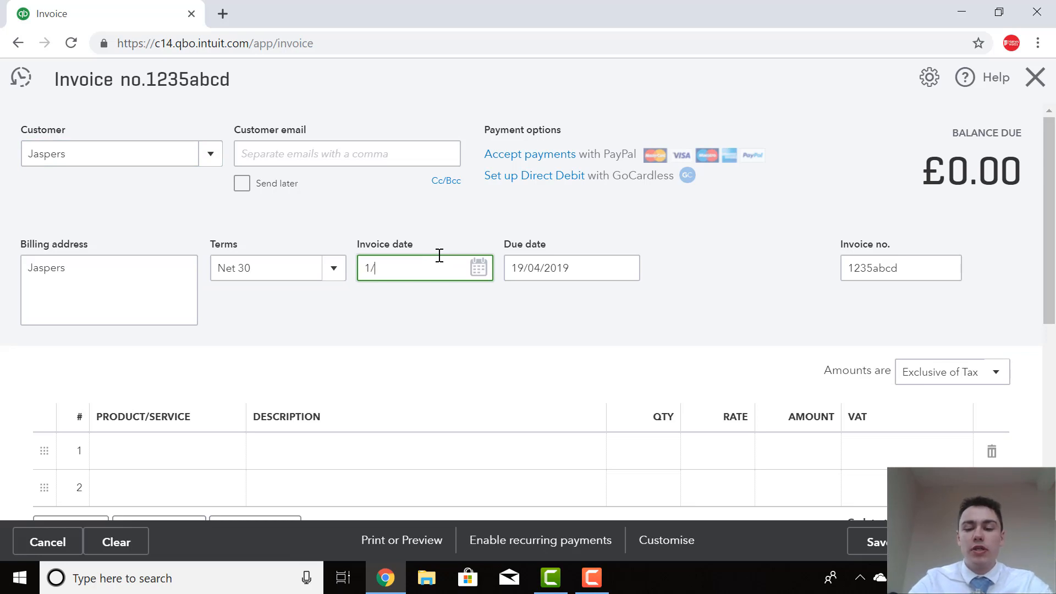
text(1/1)
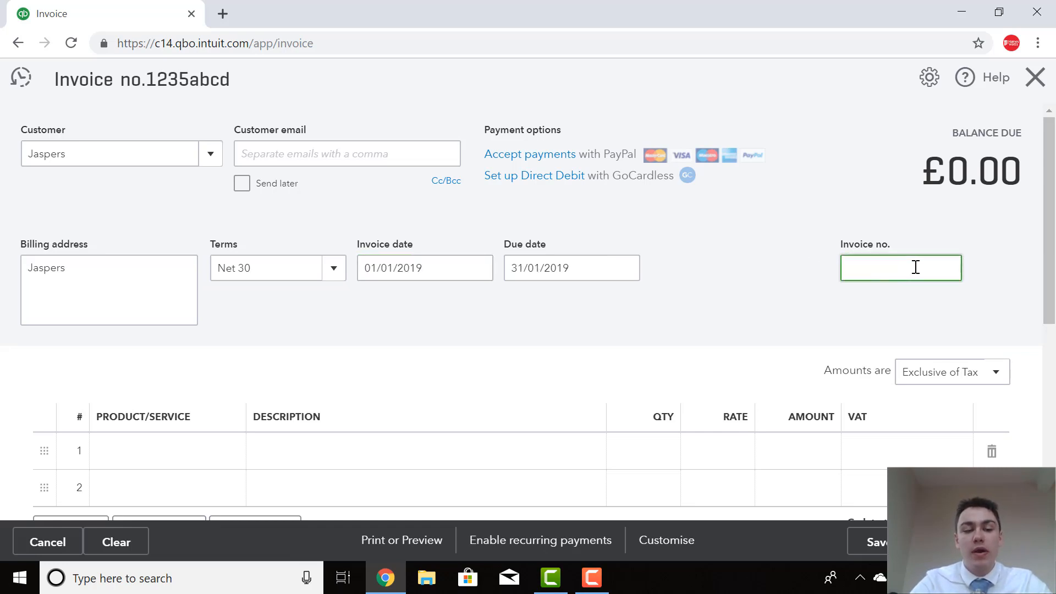
text(123a)
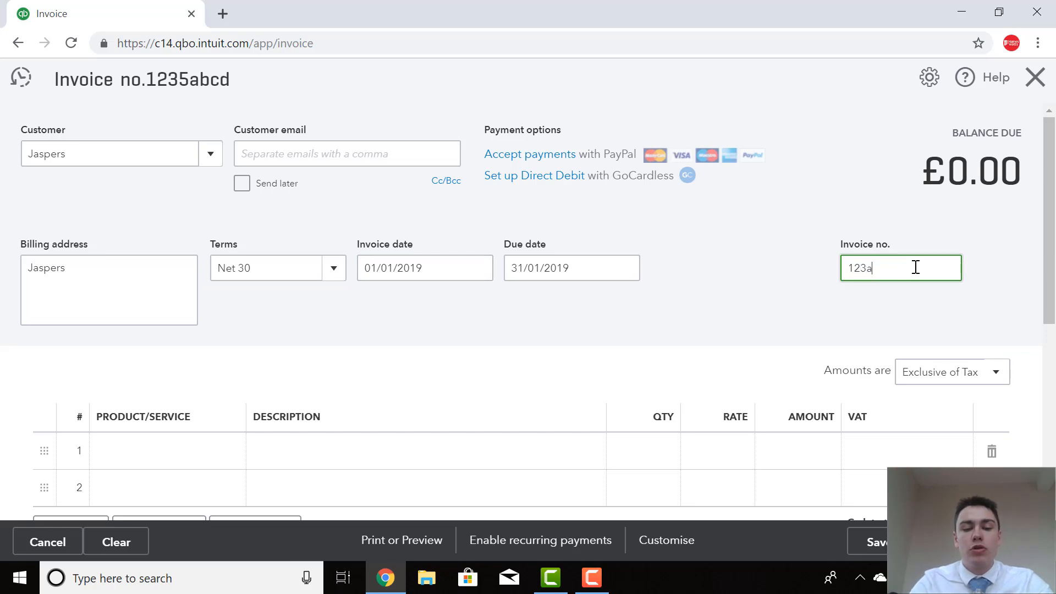
text(bc)
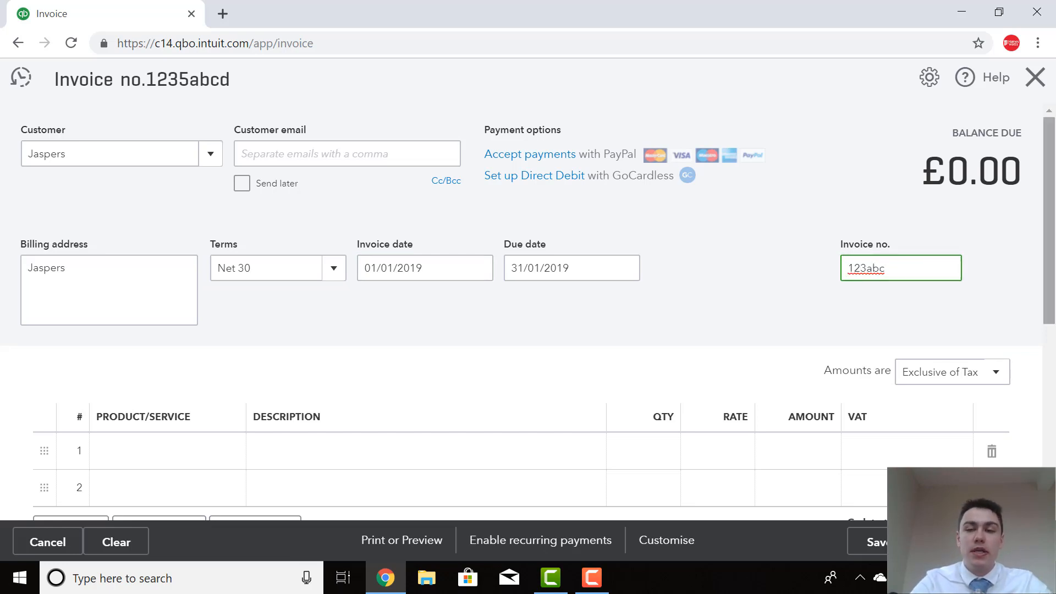
Put Cull Cows on the first invoice line with description '4 cull cows sold'
scroll(down, 3)
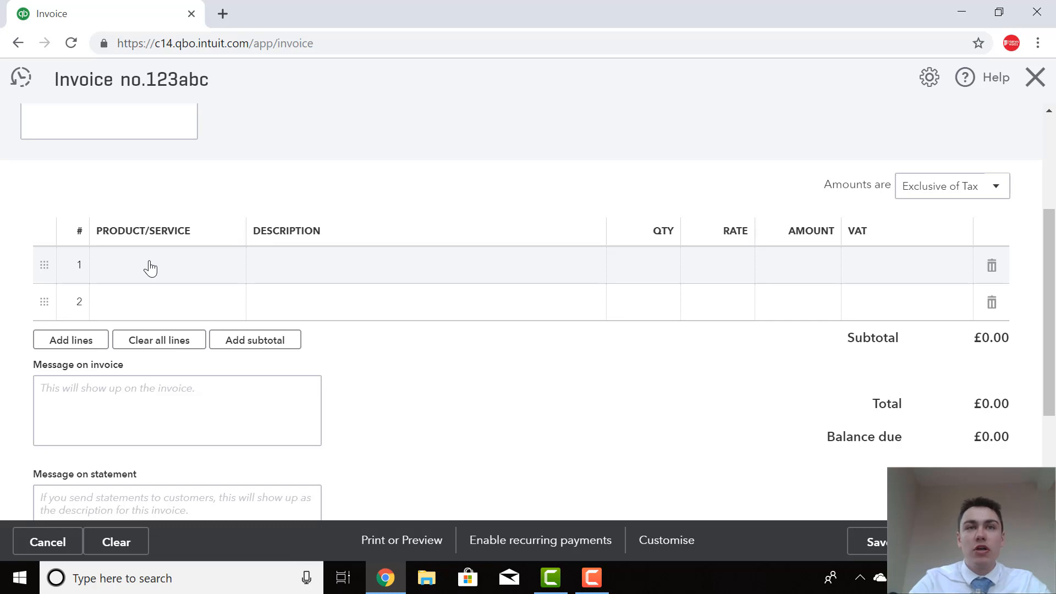
click(162, 265)
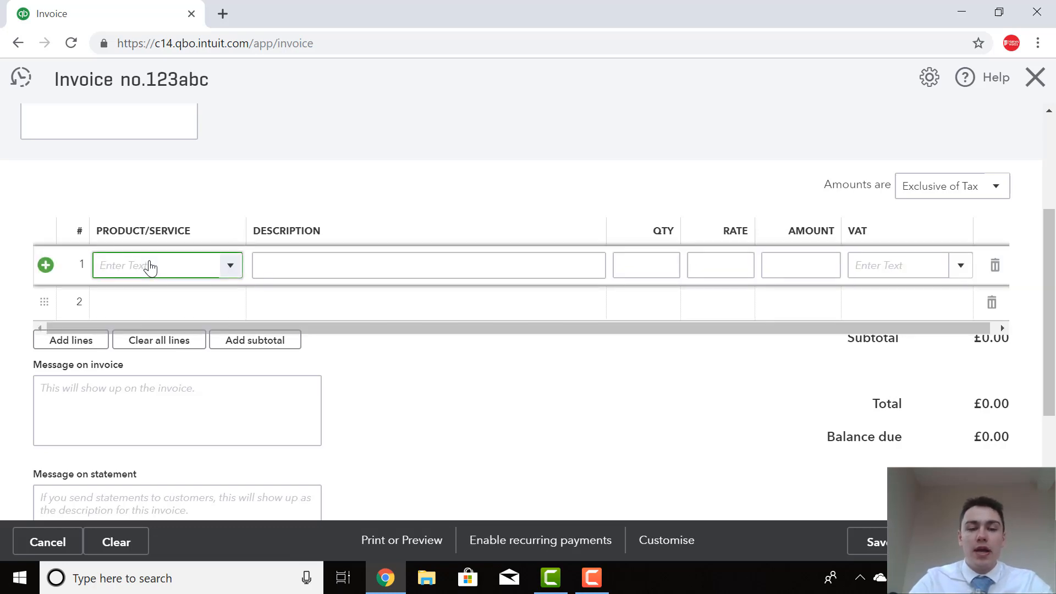
click(229, 264)
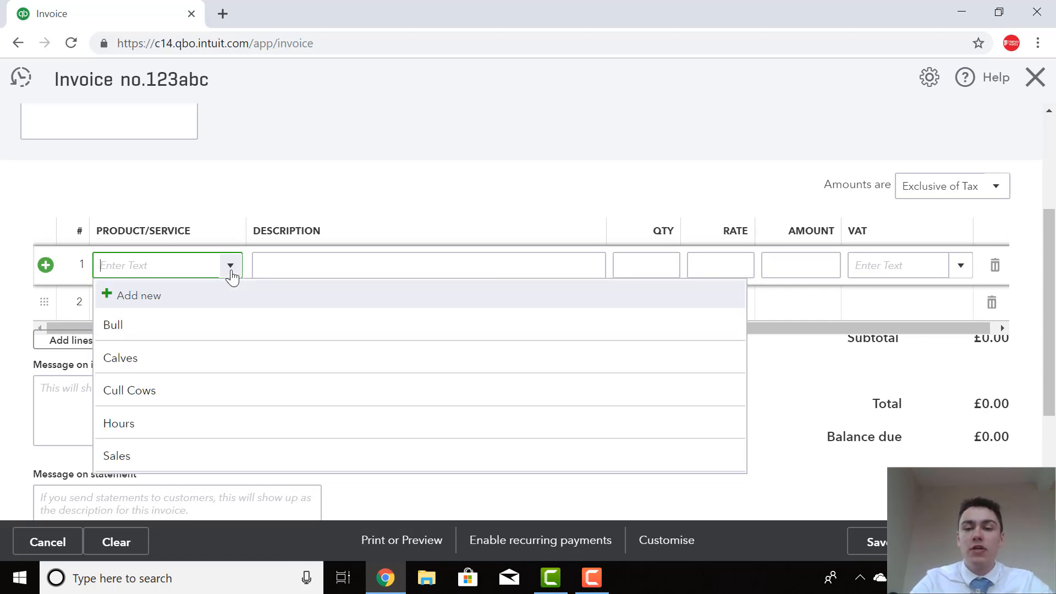
mouse_move(195, 391)
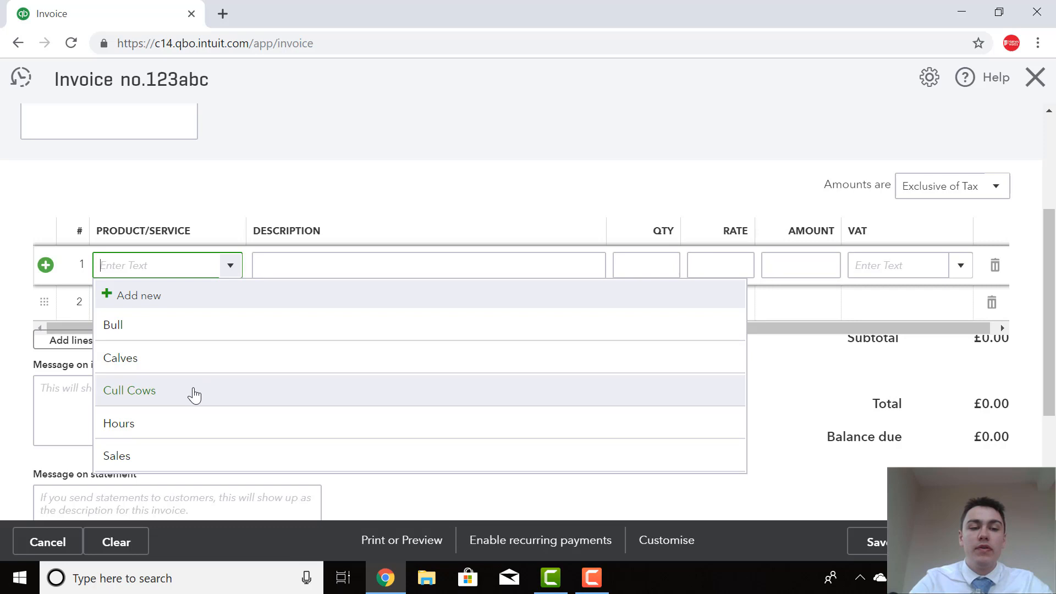
click(128, 390)
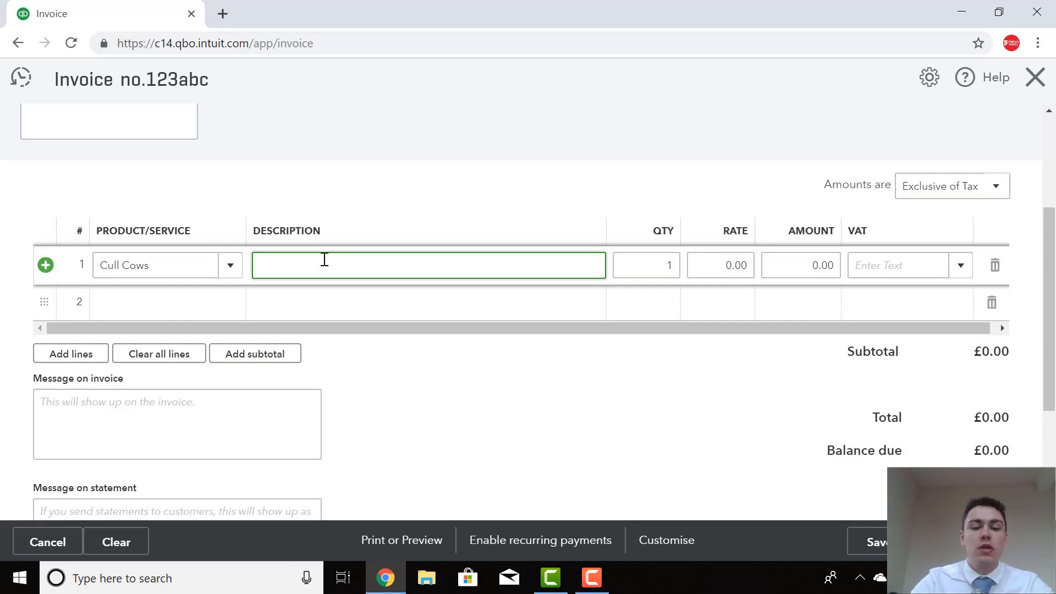
text(4 cull)
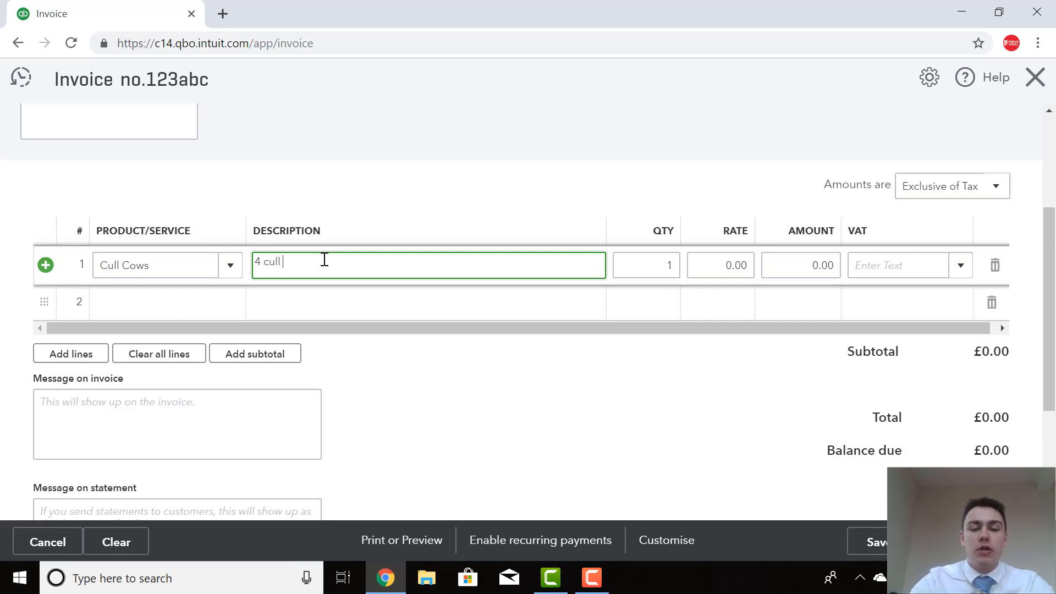
text(cows so)
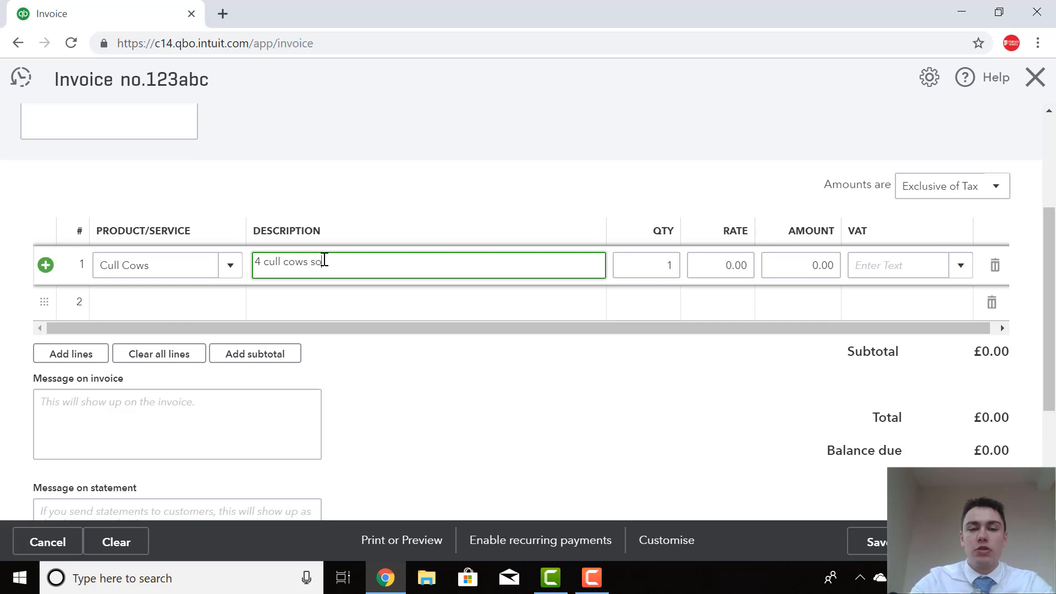
text(ld)
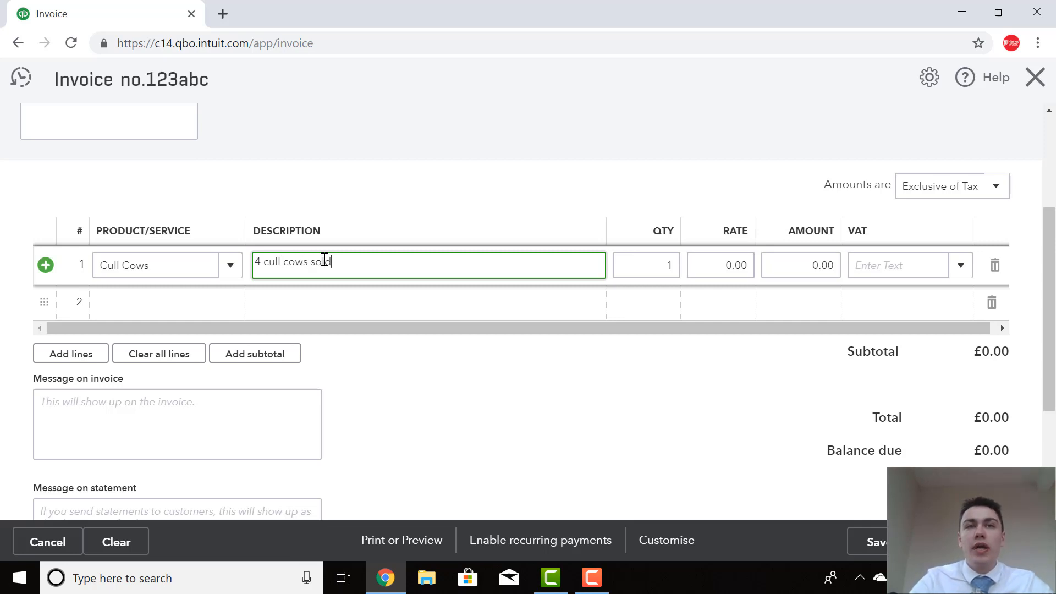
Set the Cull Cows line amount to £1,400 with 0.0% Z VAT
click(801, 265)
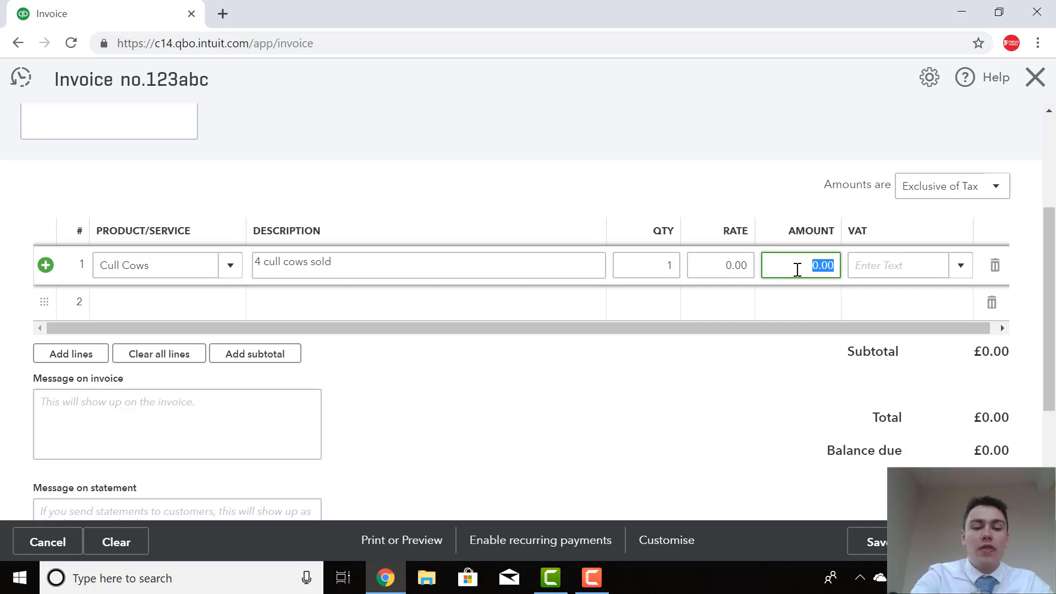
text(140.0)
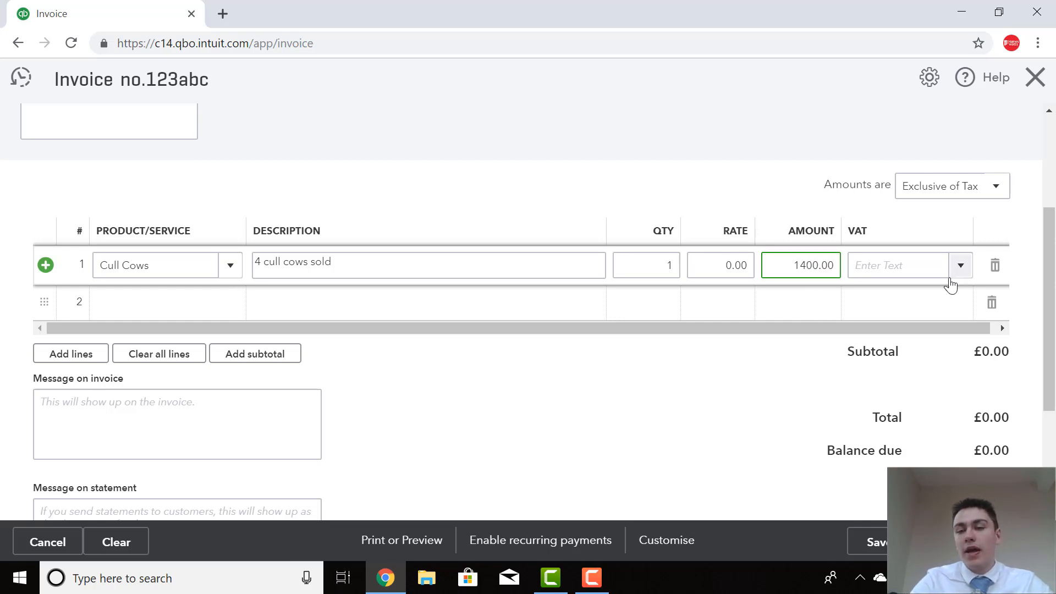
click(900, 265)
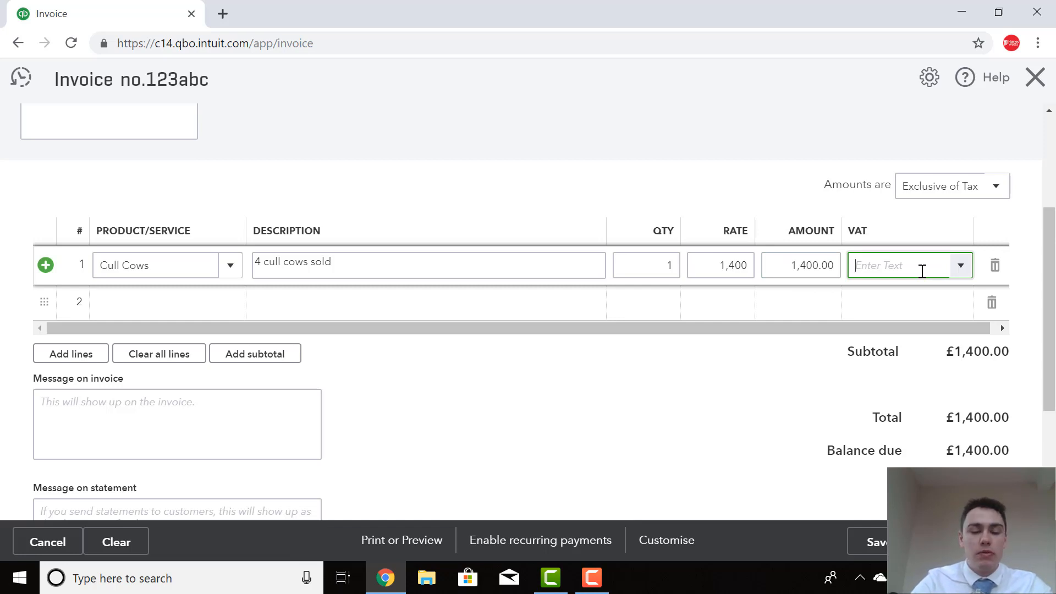
text(z)
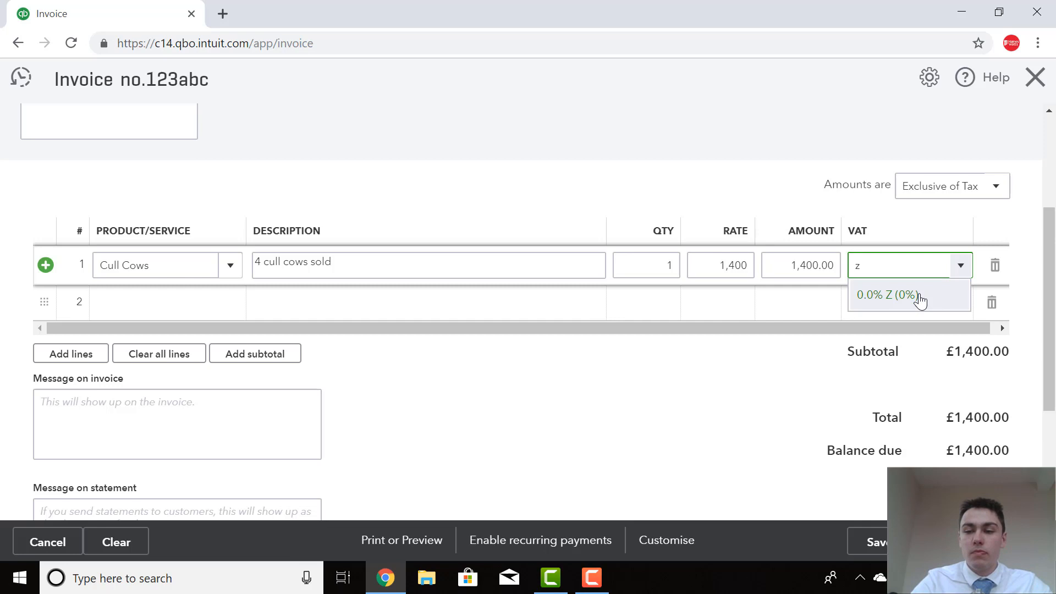
click(893, 295)
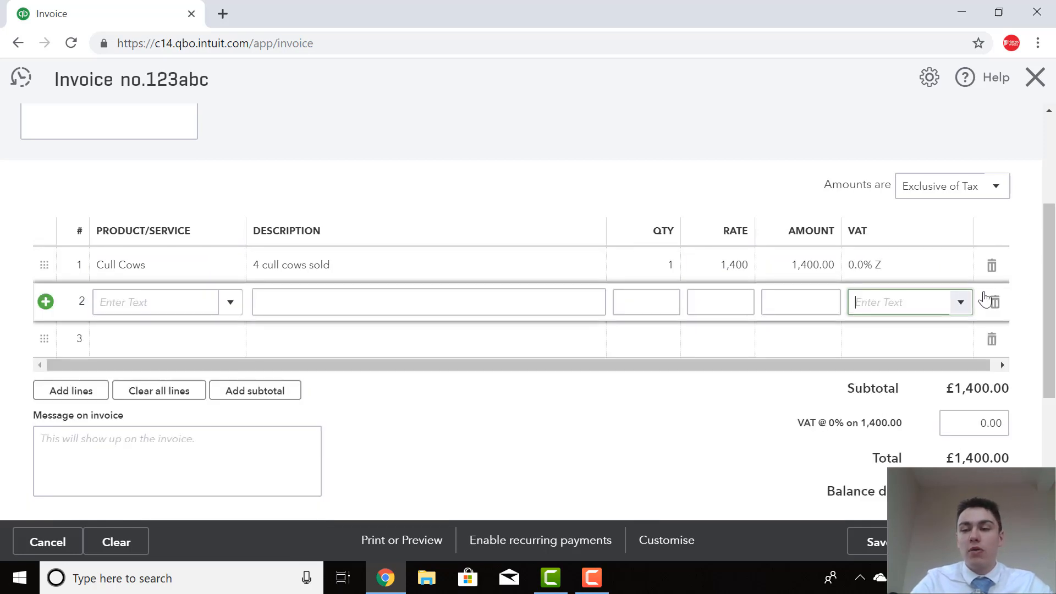
scroll(down, 3)
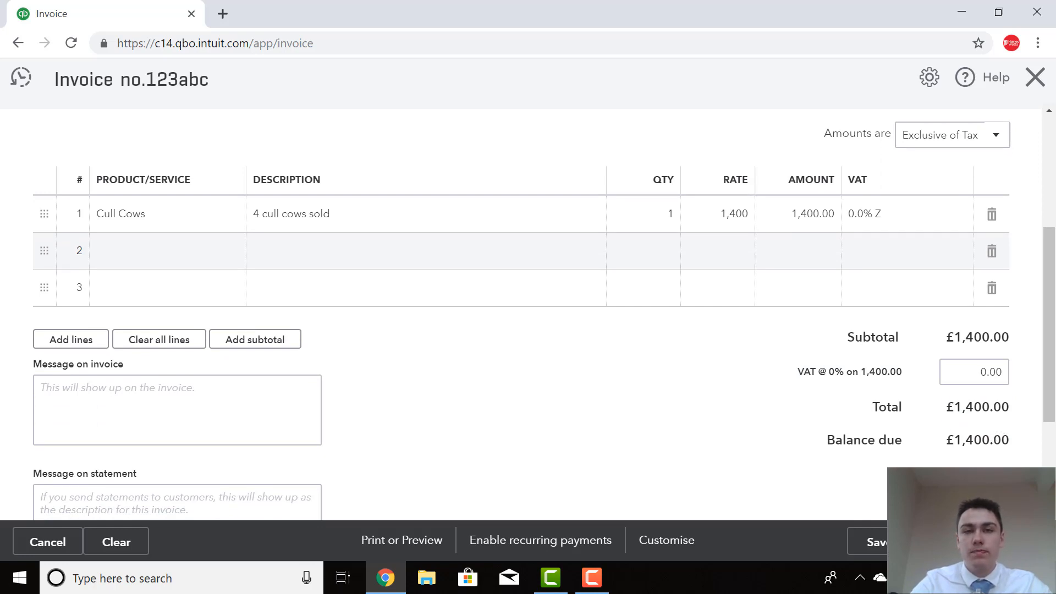
Save invoice 123abc and start a new expense from the + New menu
click(878, 541)
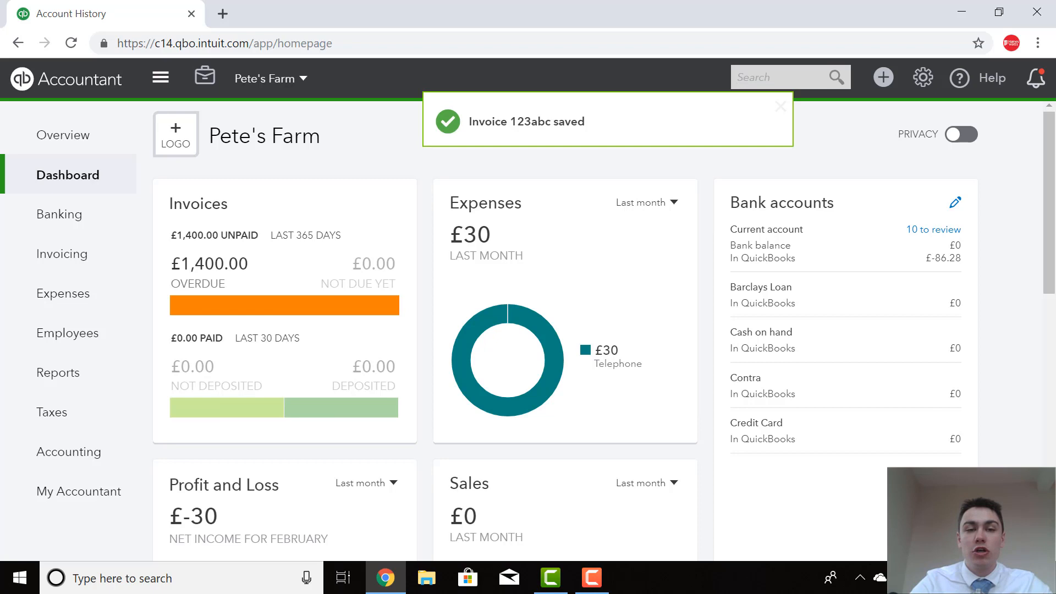
click(780, 107)
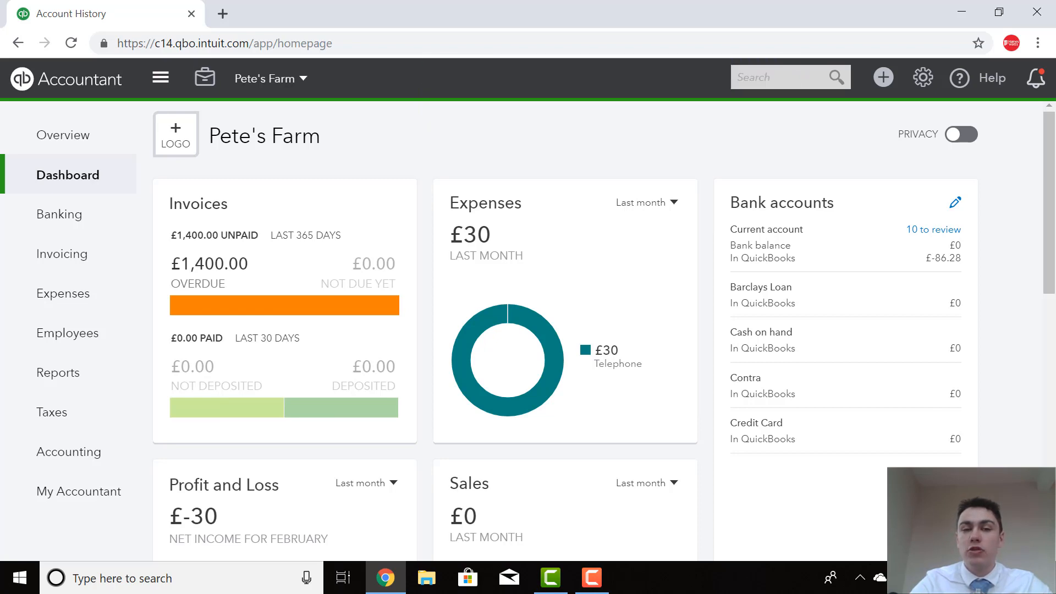
mouse_move(883, 78)
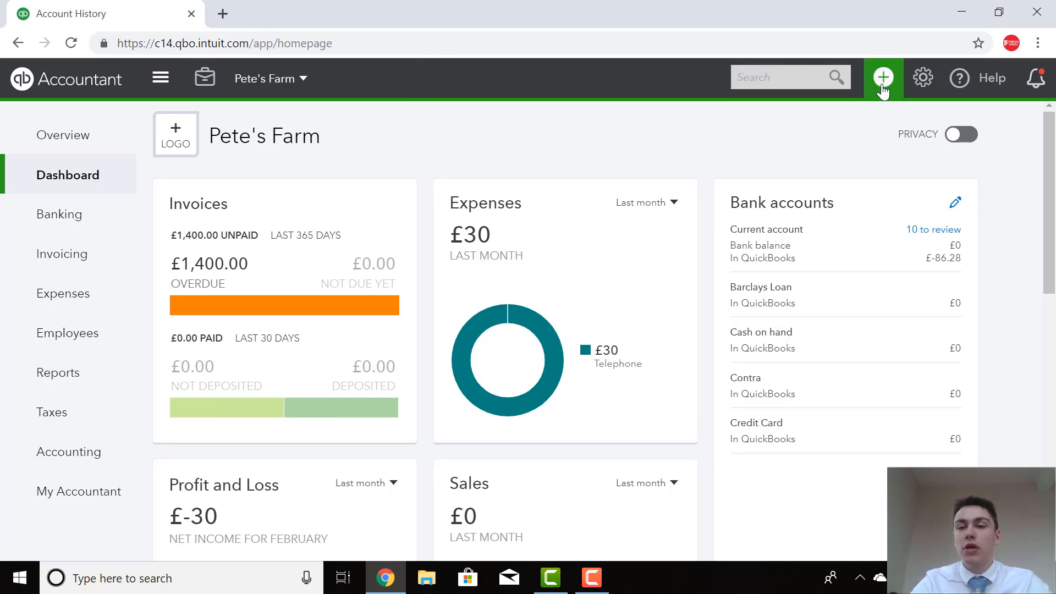
click(883, 78)
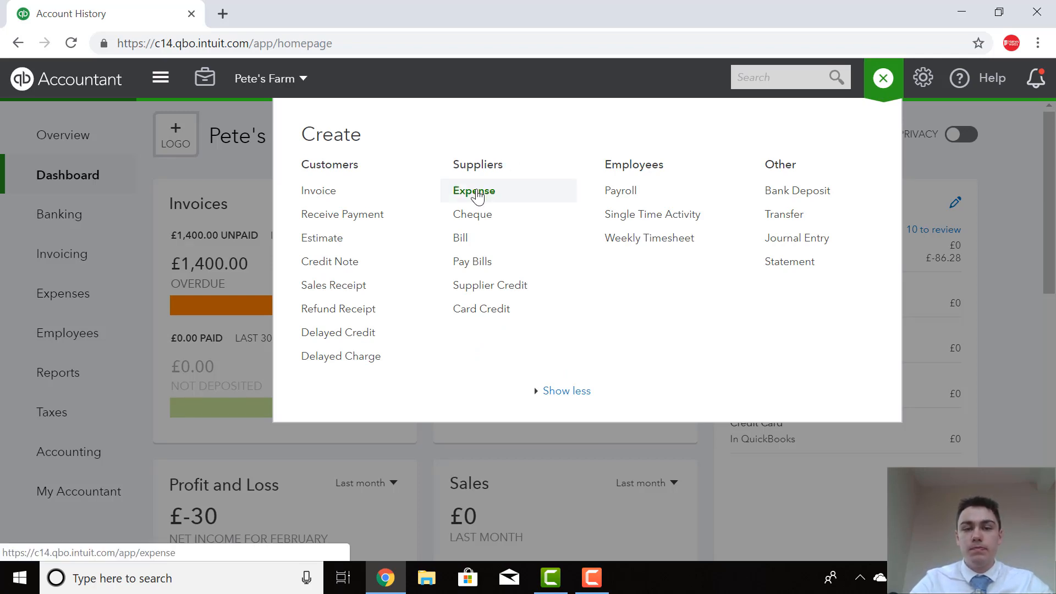
click(474, 191)
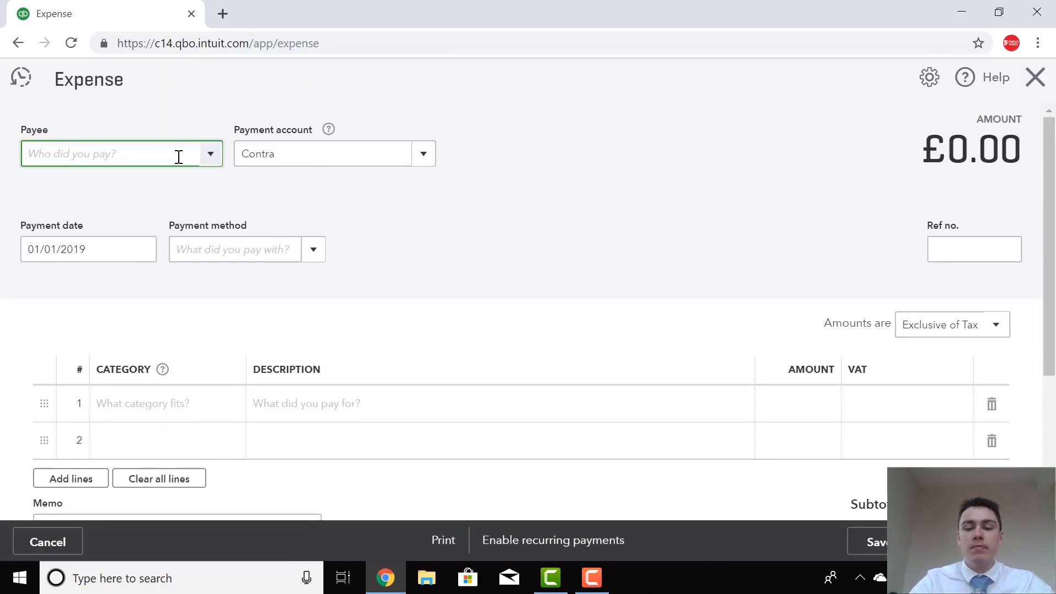
Set Jaspers as payee, confirm Contra as payment account, and enter reference 123abc
text(Jaso)
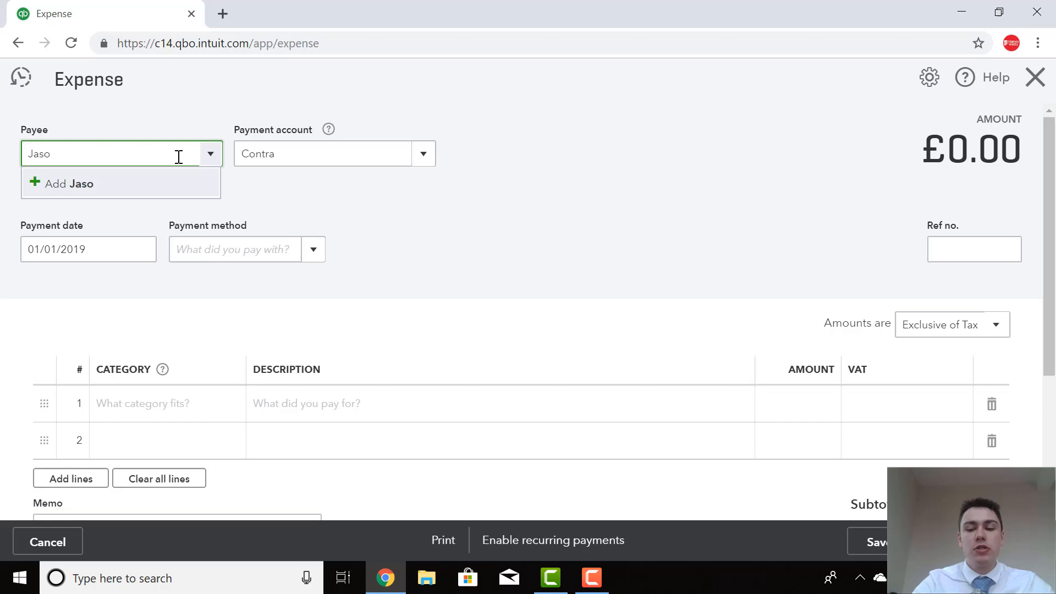
text(pers)
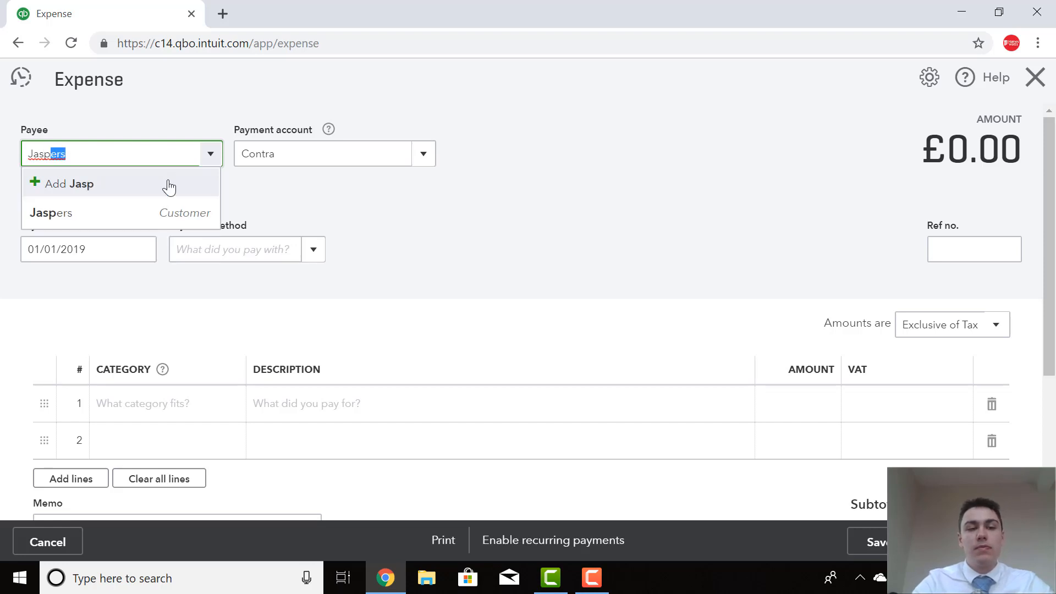
click(51, 213)
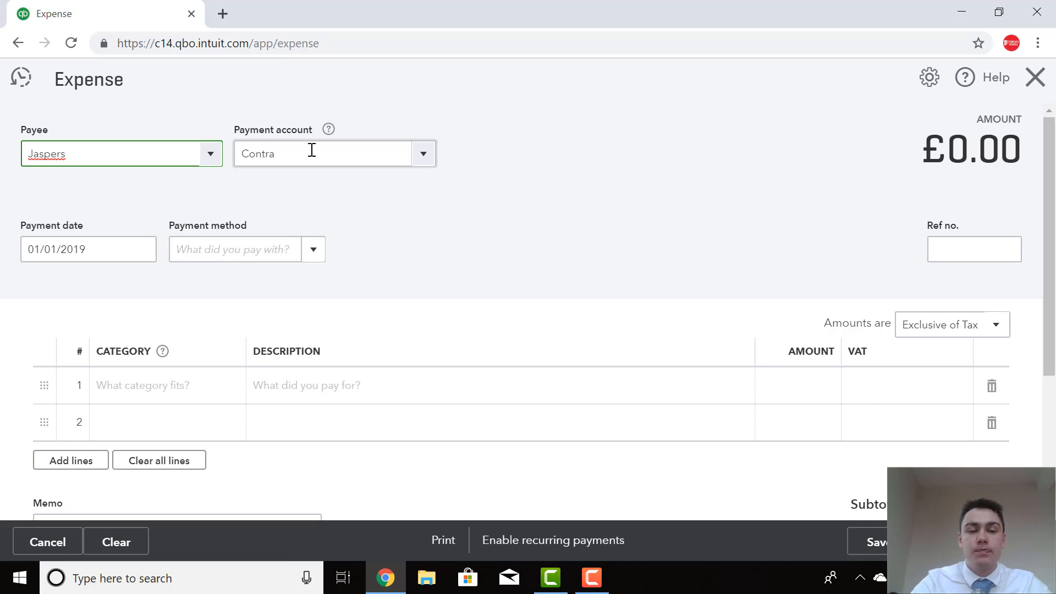
click(88, 249)
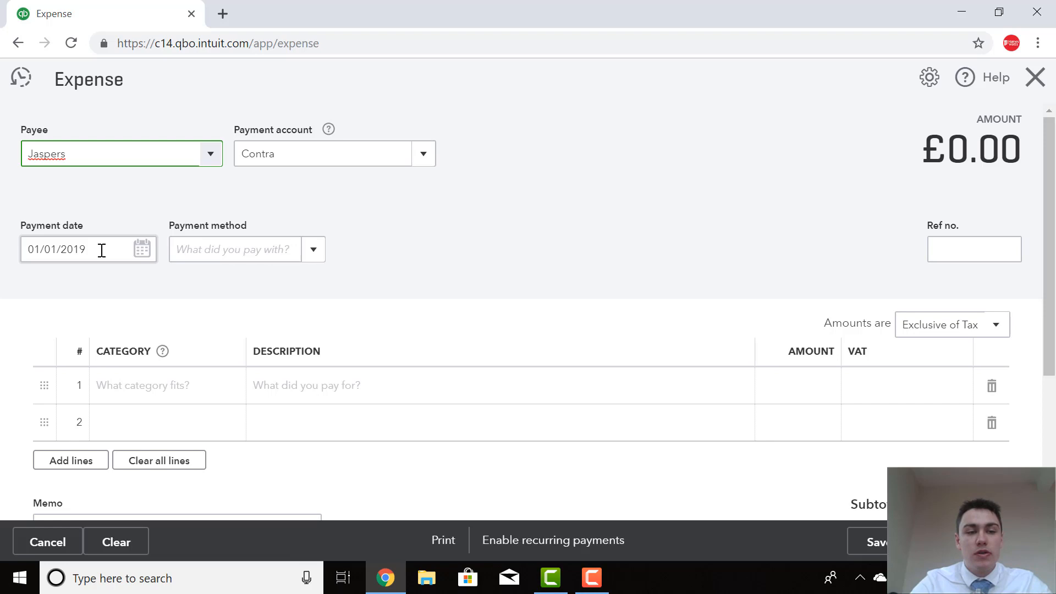
mouse_move(713, 258)
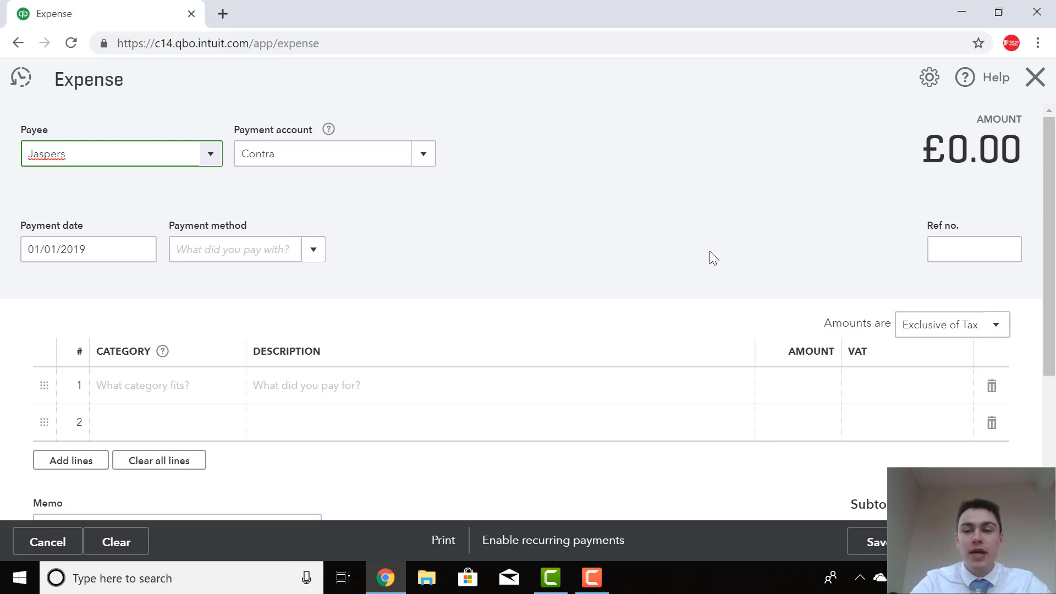
click(973, 249)
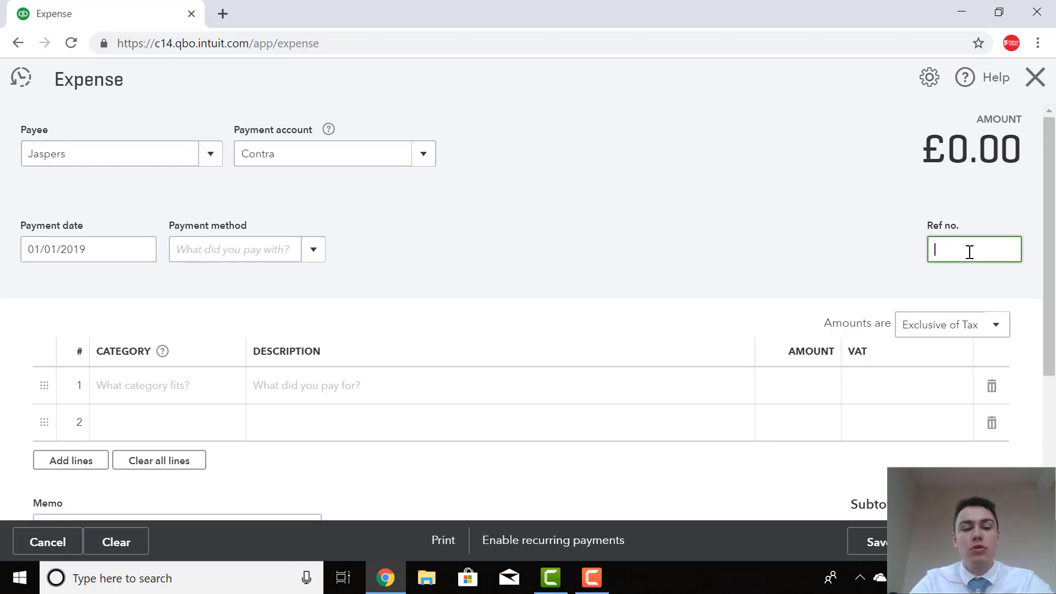
text(123abc)
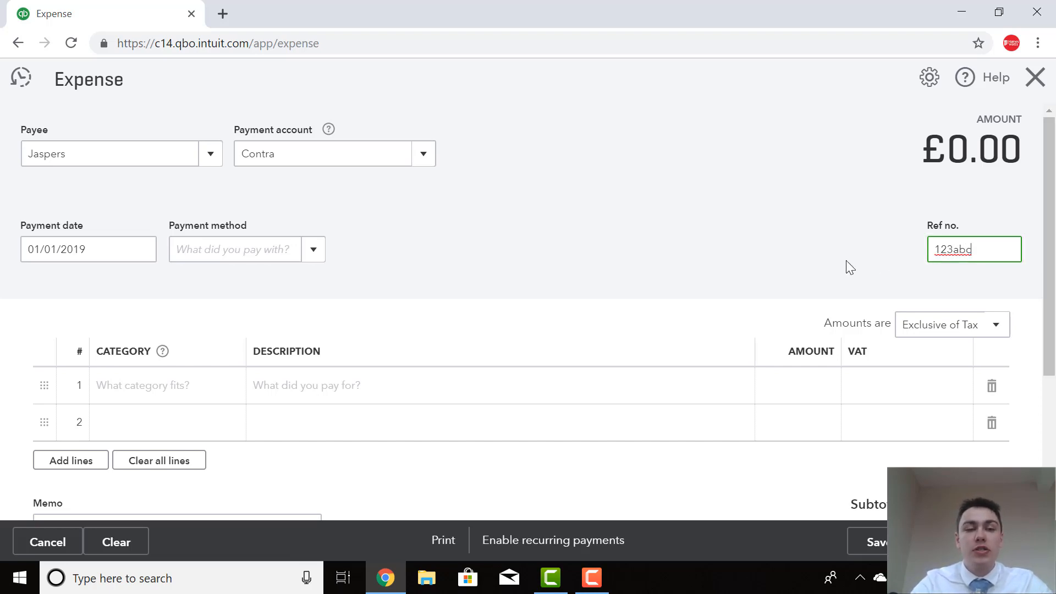
mouse_move(282, 281)
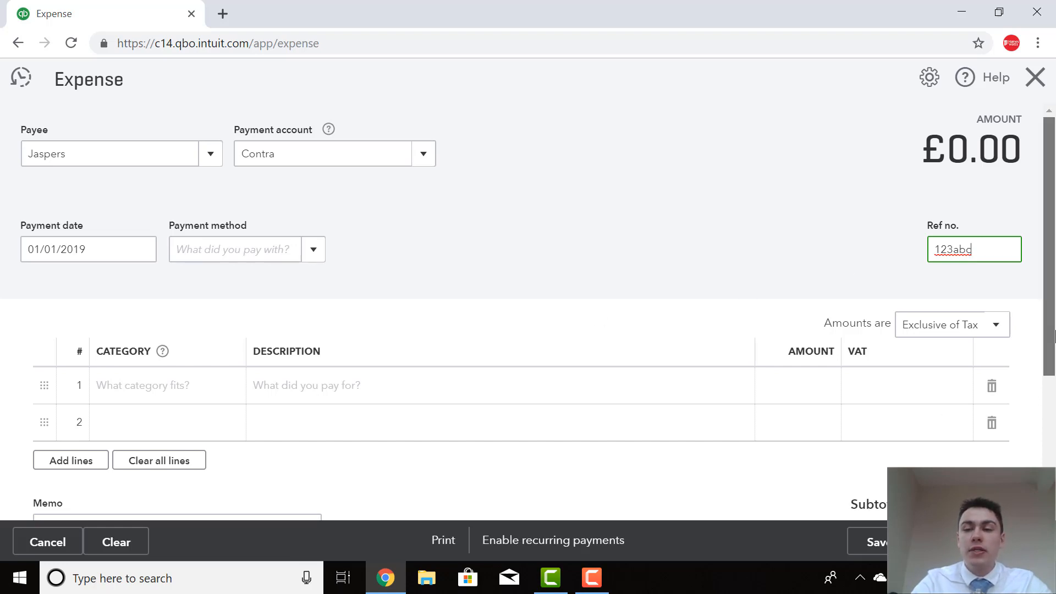
Add a Livestock Commissions and Levies line, 'charges on cattle sold', £50 at 20% VAT
scroll(down, 3)
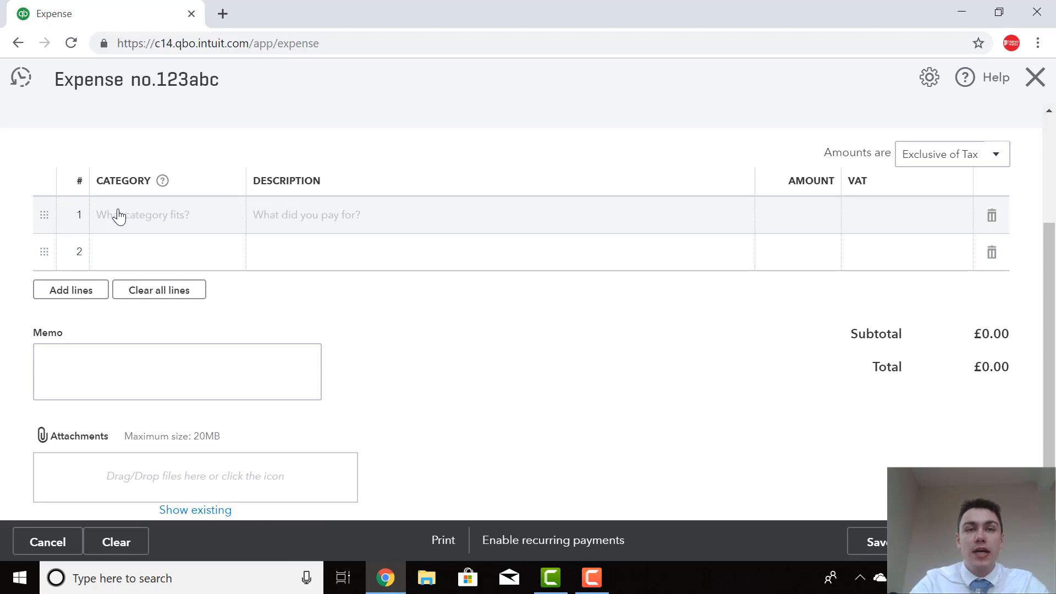
click(162, 215)
text(Live)
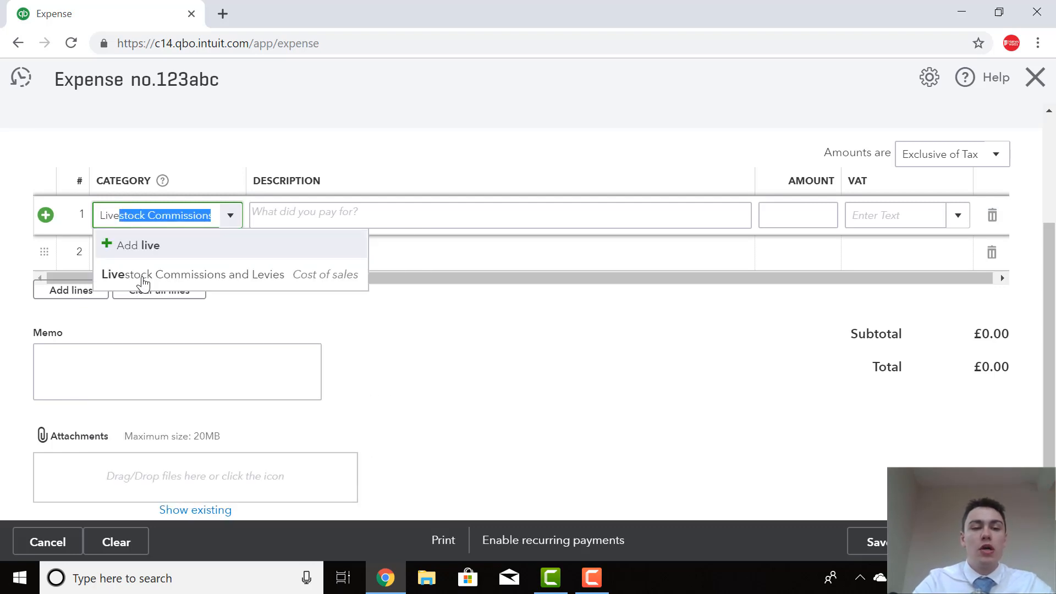
mouse_move(148, 280)
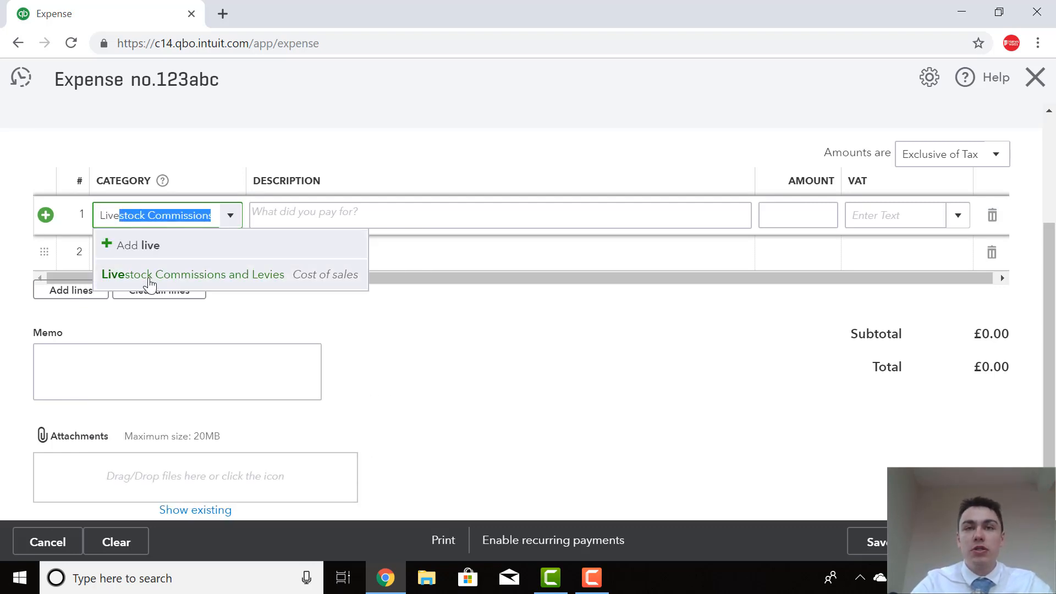
click(193, 274)
text(c)
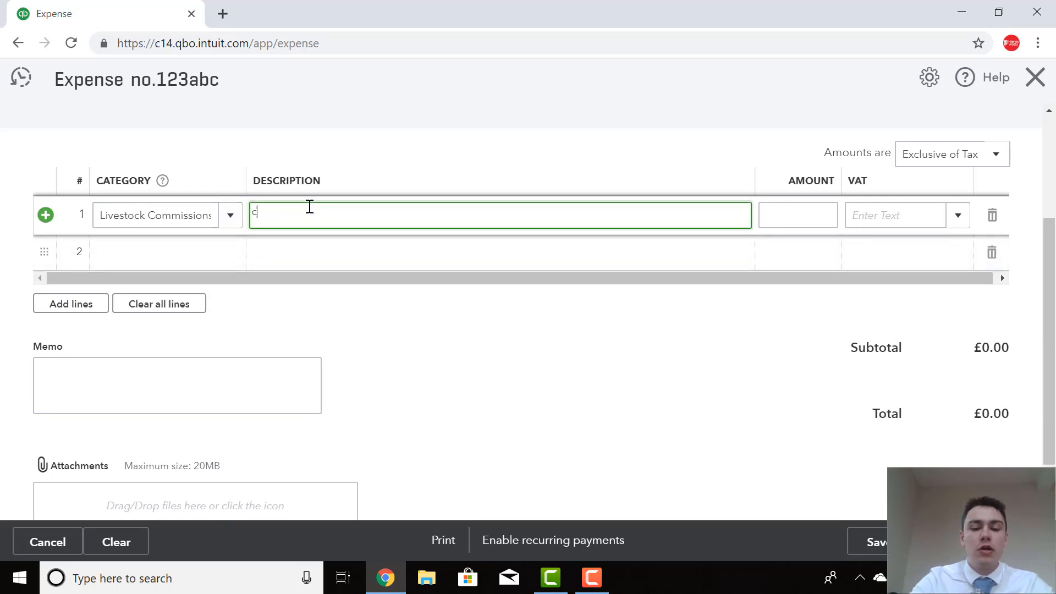
text(harges on)
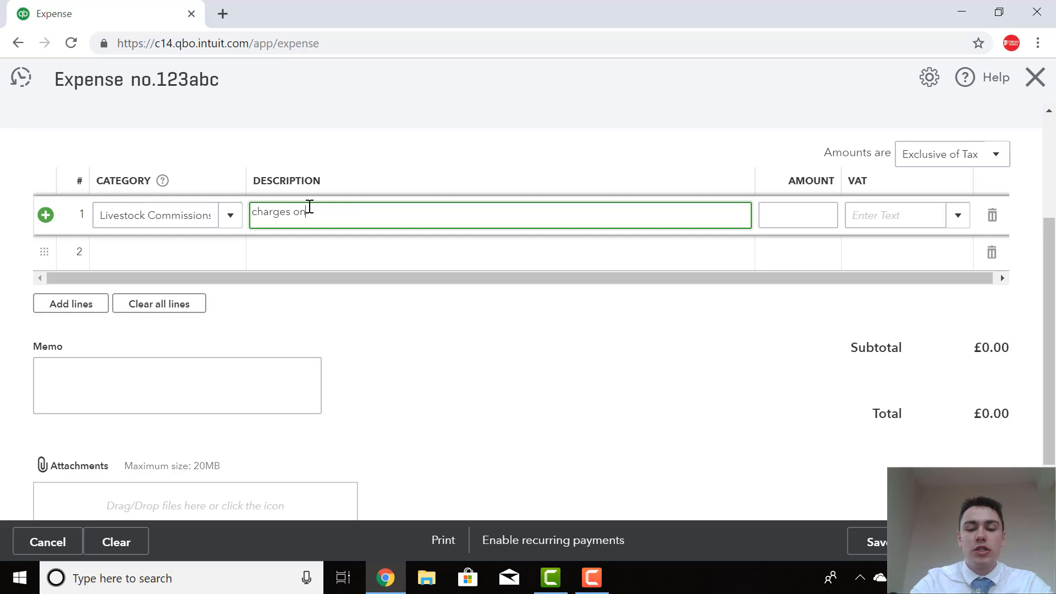
text(cattle sol)
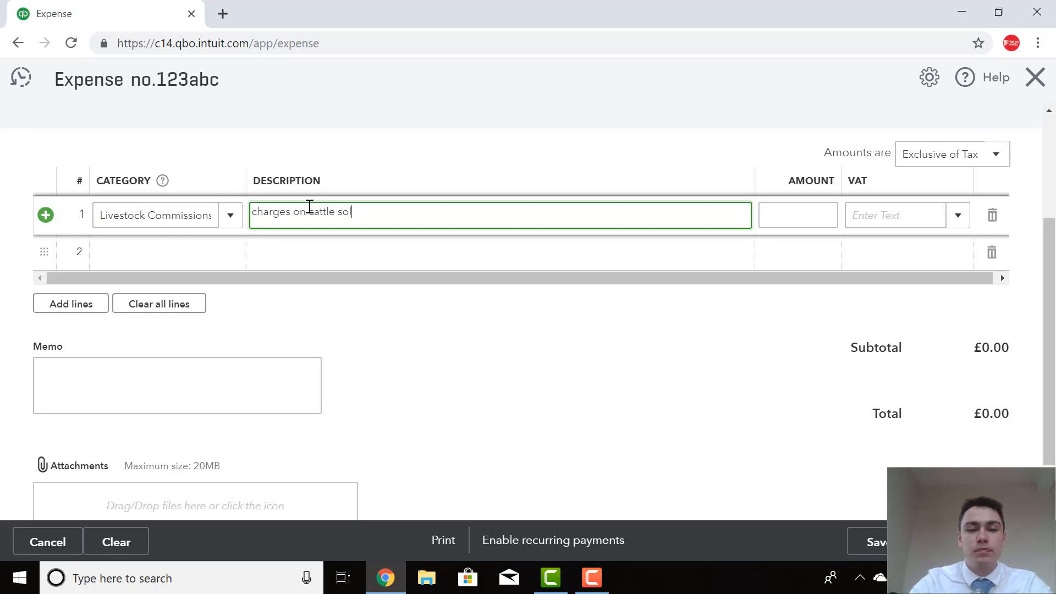
text(d)
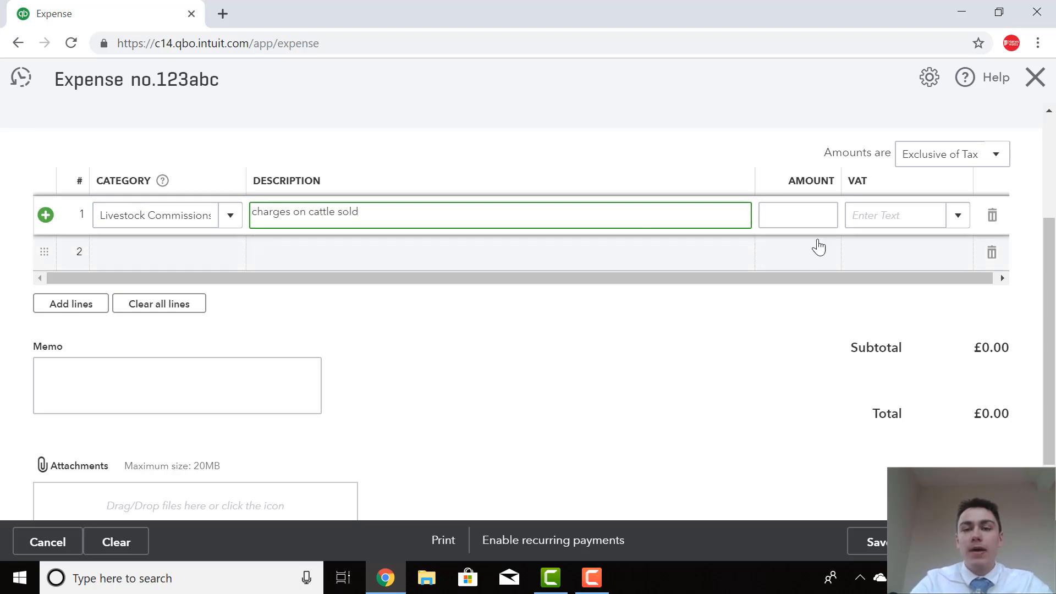
click(798, 215)
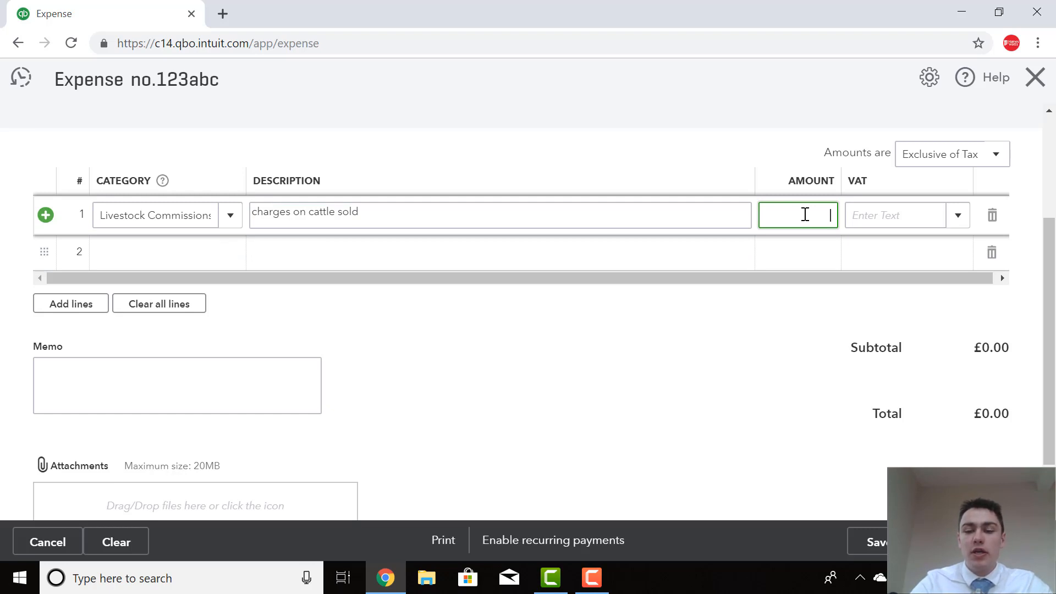
text(50)
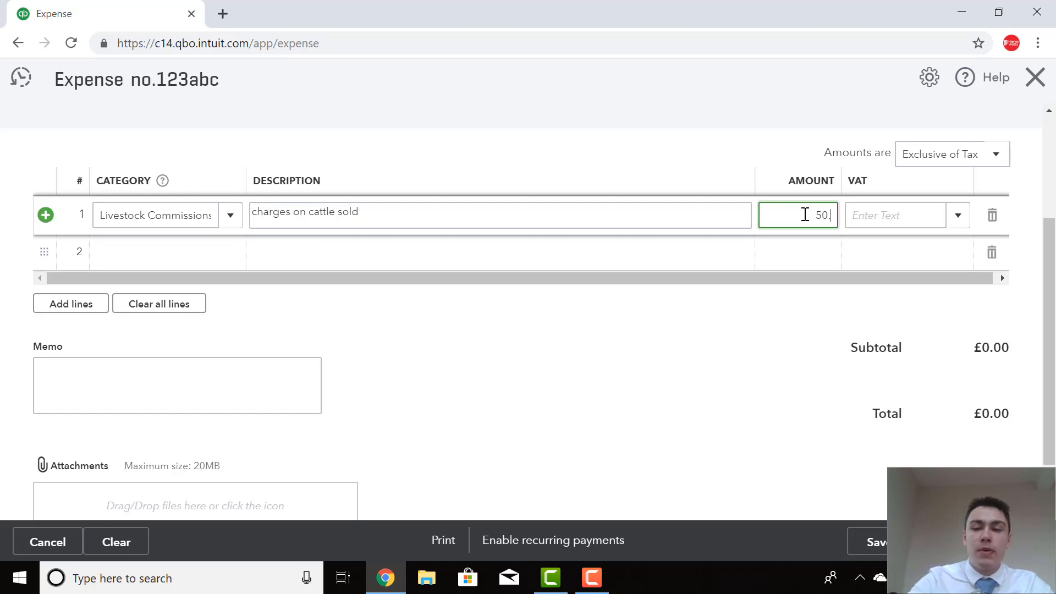
click(902, 215)
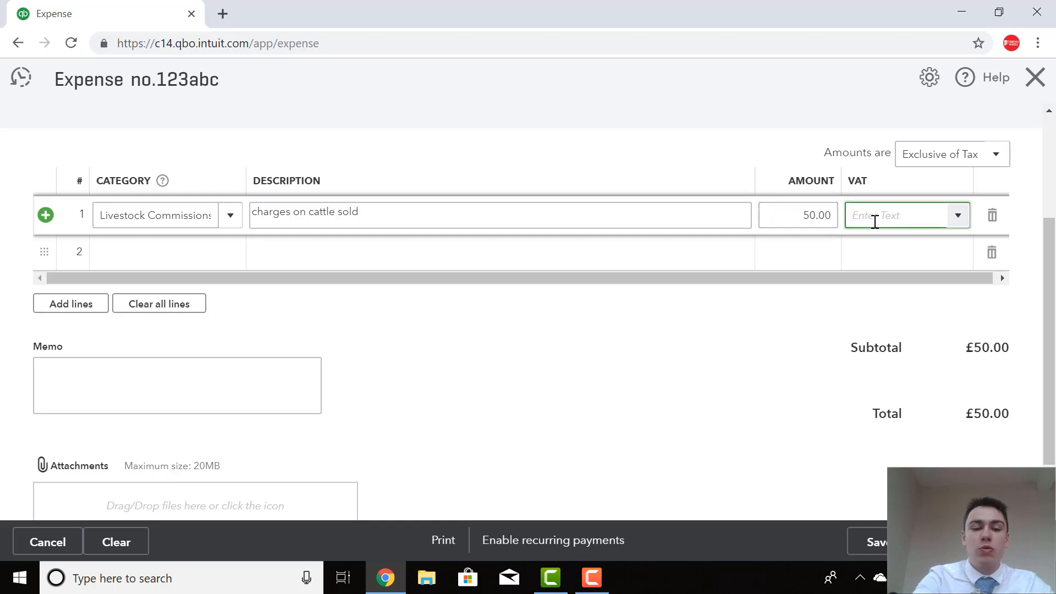
click(902, 215)
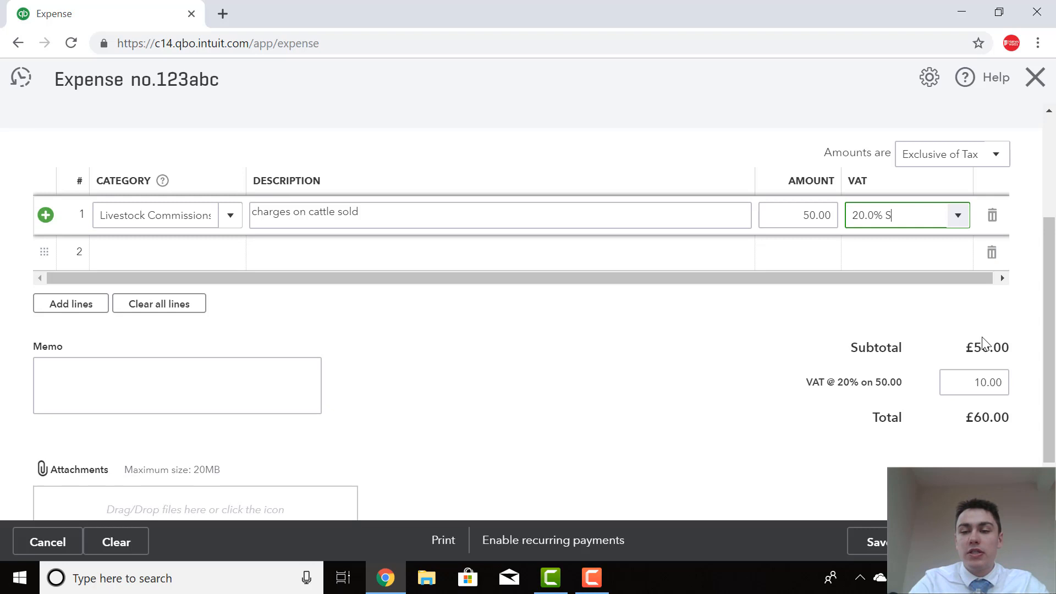
mouse_move(1031, 396)
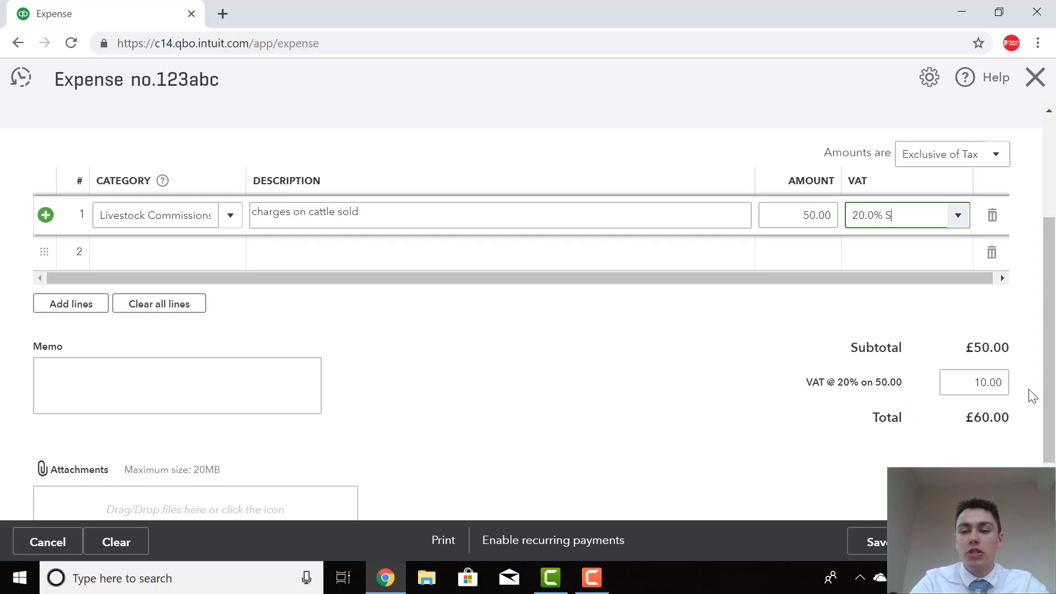
mouse_move(958, 463)
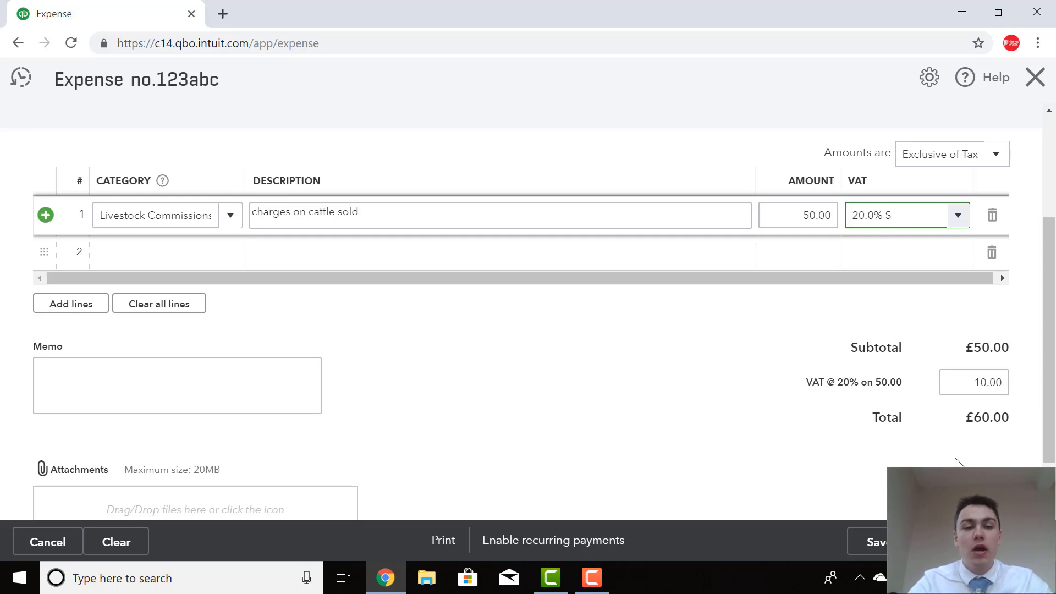
mouse_move(377, 334)
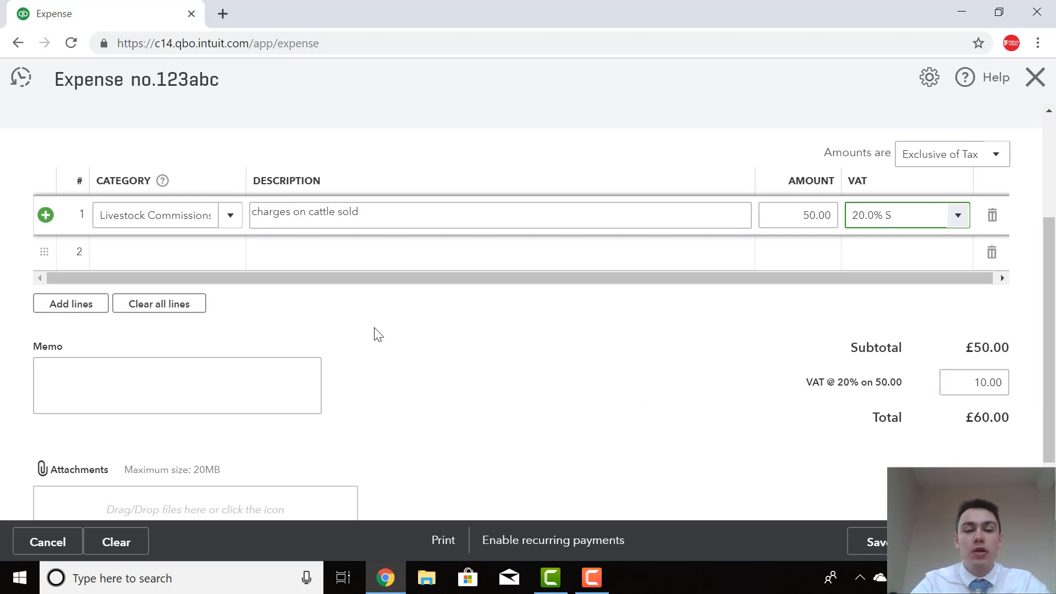
Write the cattle-sold memo and save the £60.00 expense
click(177, 385)
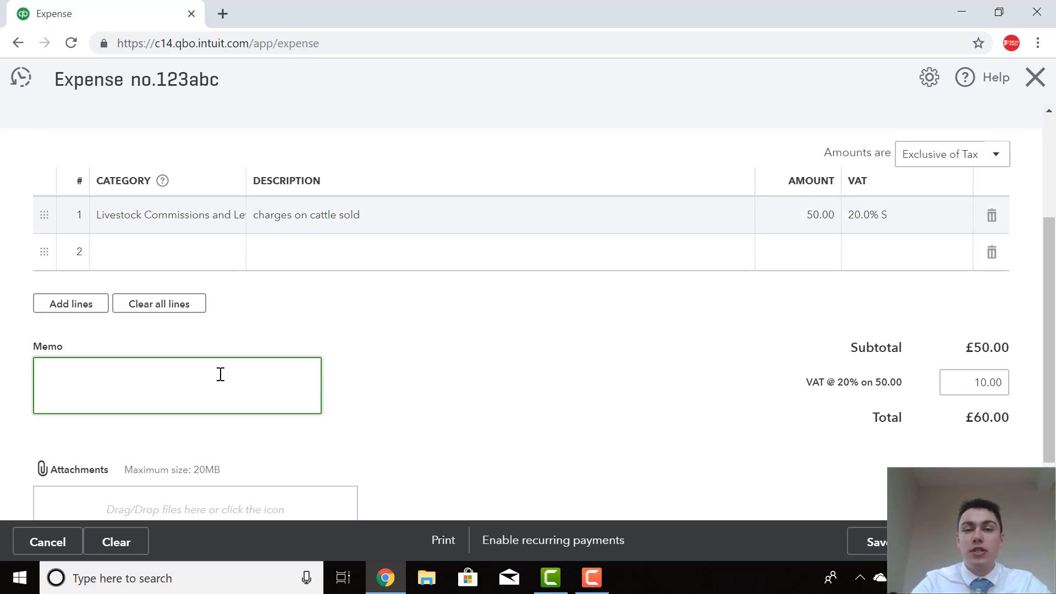
text(charges on ca)
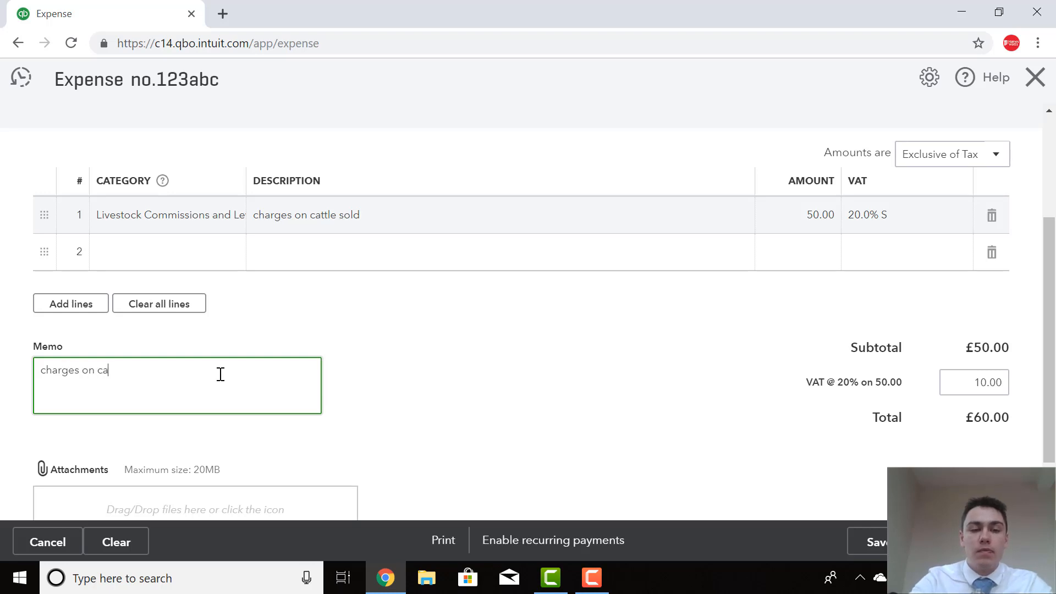
text(ttle sold)
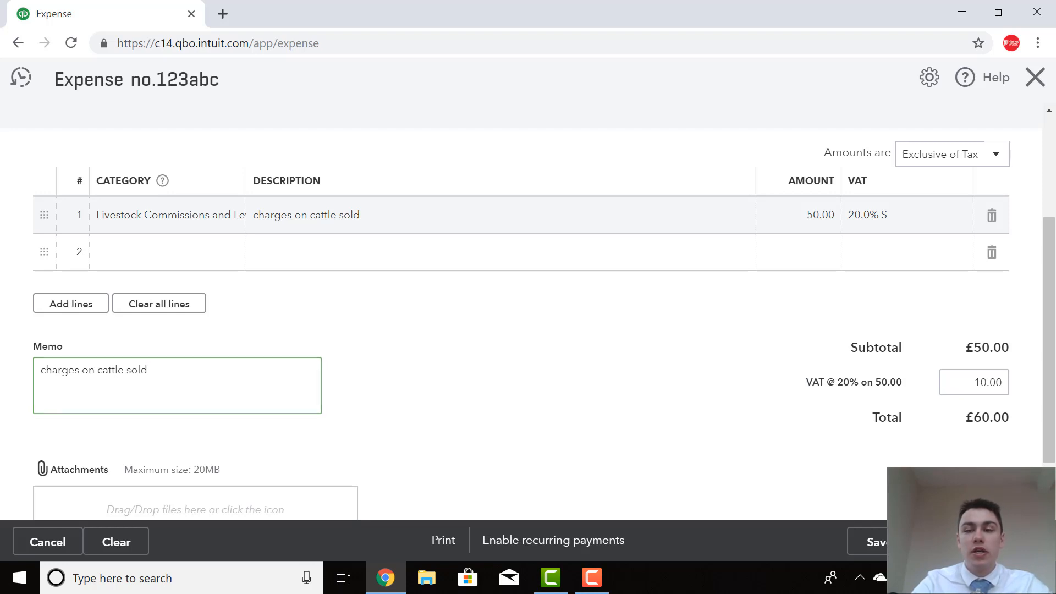
click(874, 542)
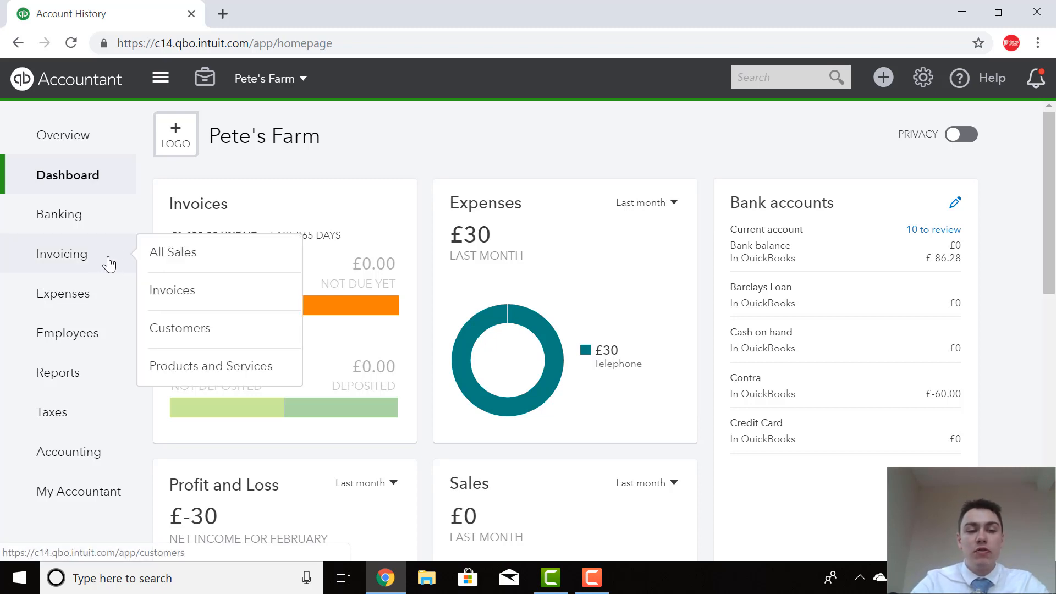
Open Jaspers from the customer list and begin receiving payment on the overdue £1,400 invoice
click(180, 328)
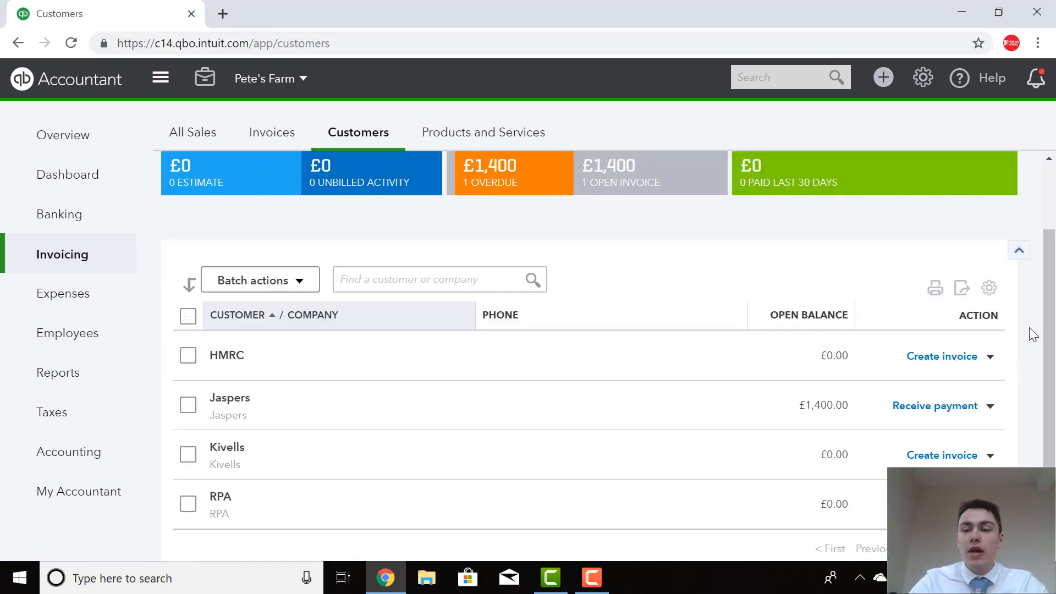
mouse_move(229, 398)
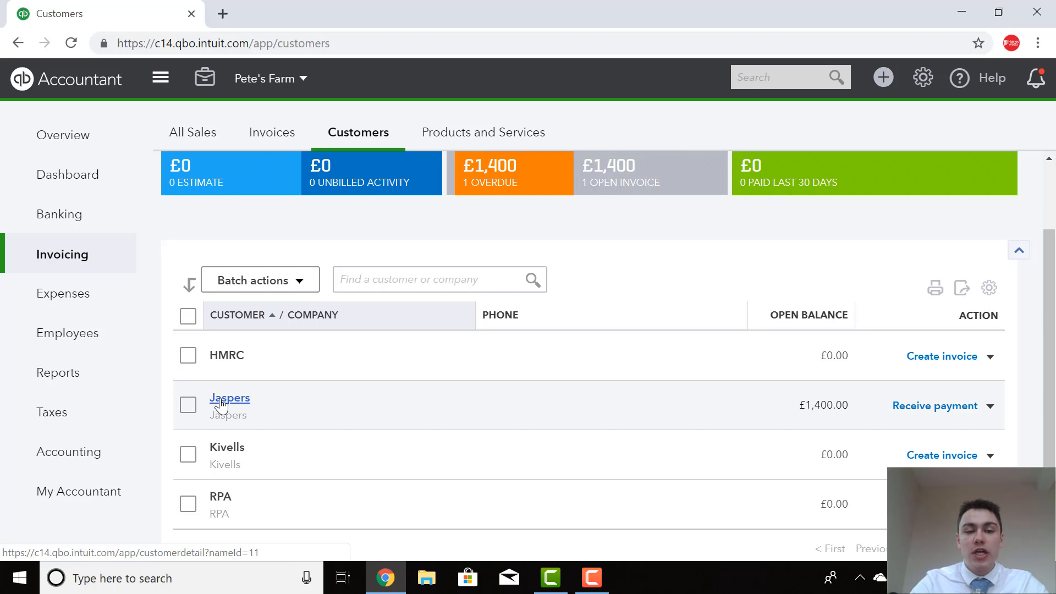
click(230, 398)
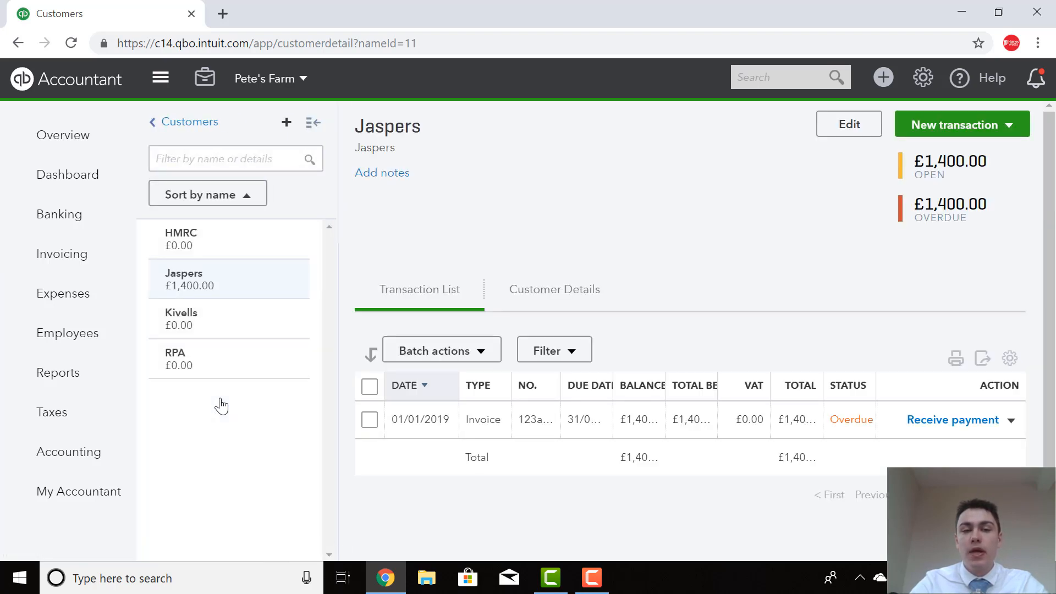
mouse_move(627, 433)
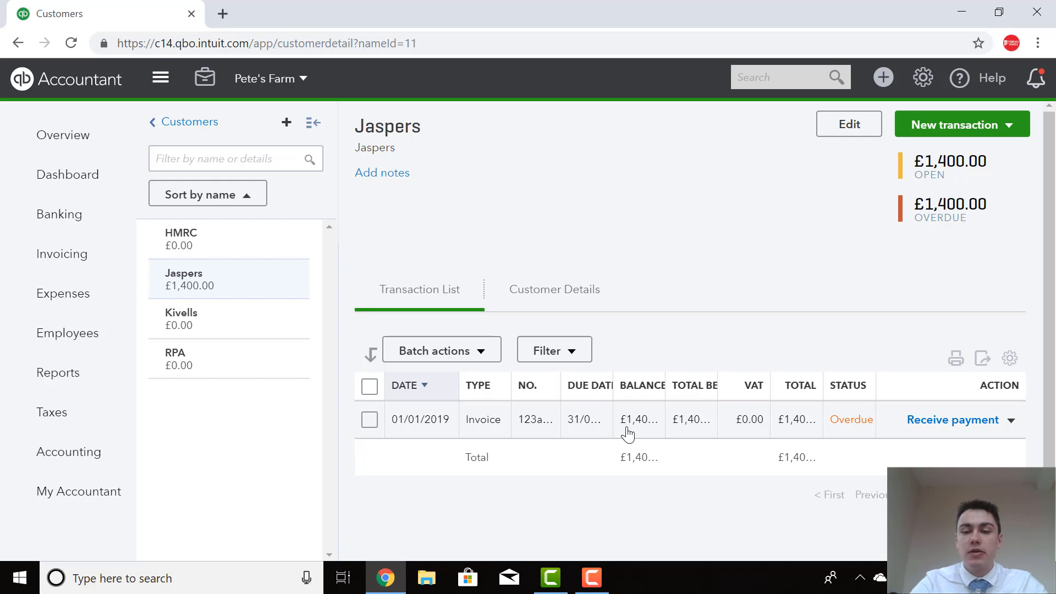
mouse_move(952, 419)
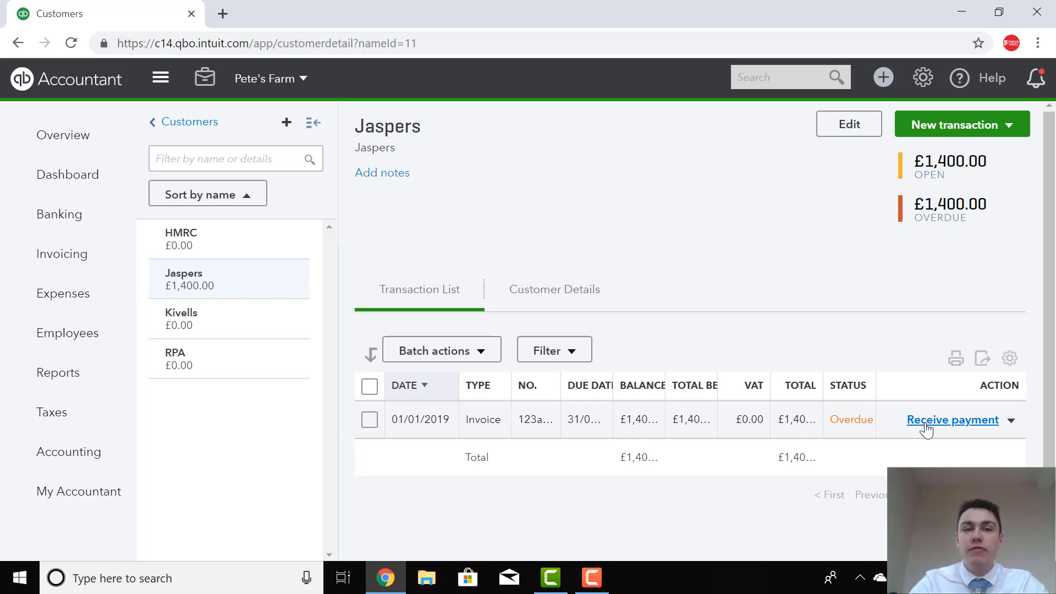
click(952, 420)
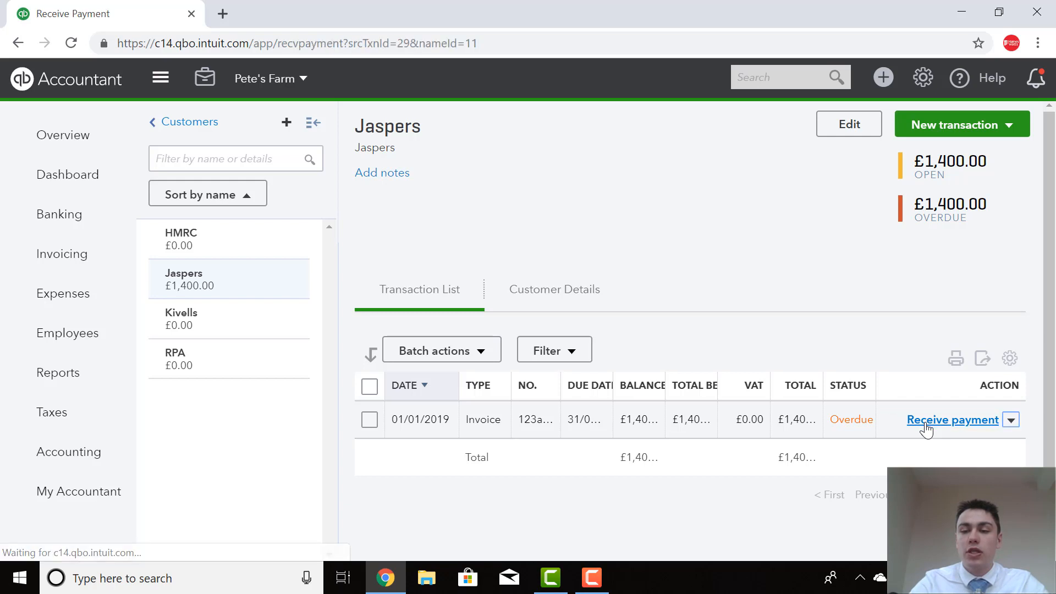
Date Jaspers' £1,400 payment 29/1/19 into Contra, applied to invoice 123abc
click(953, 420)
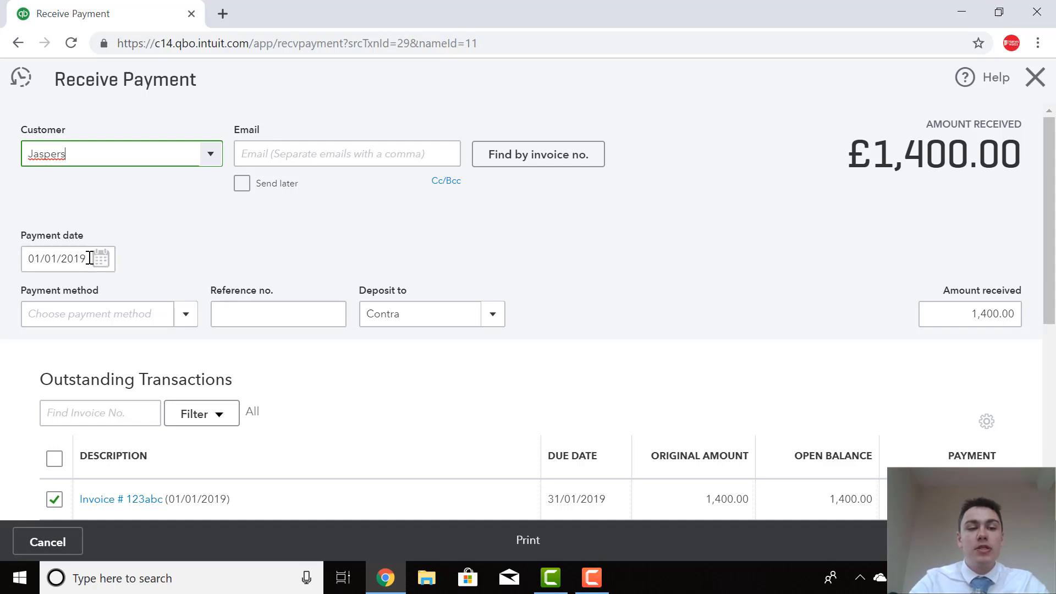
triple_click(57, 259)
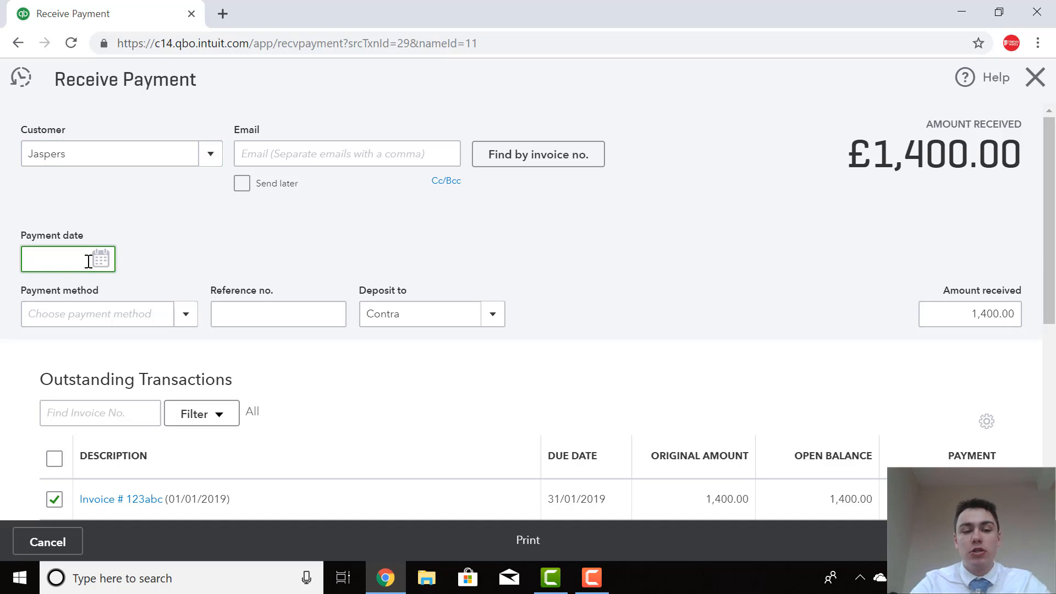
text(29/1/)
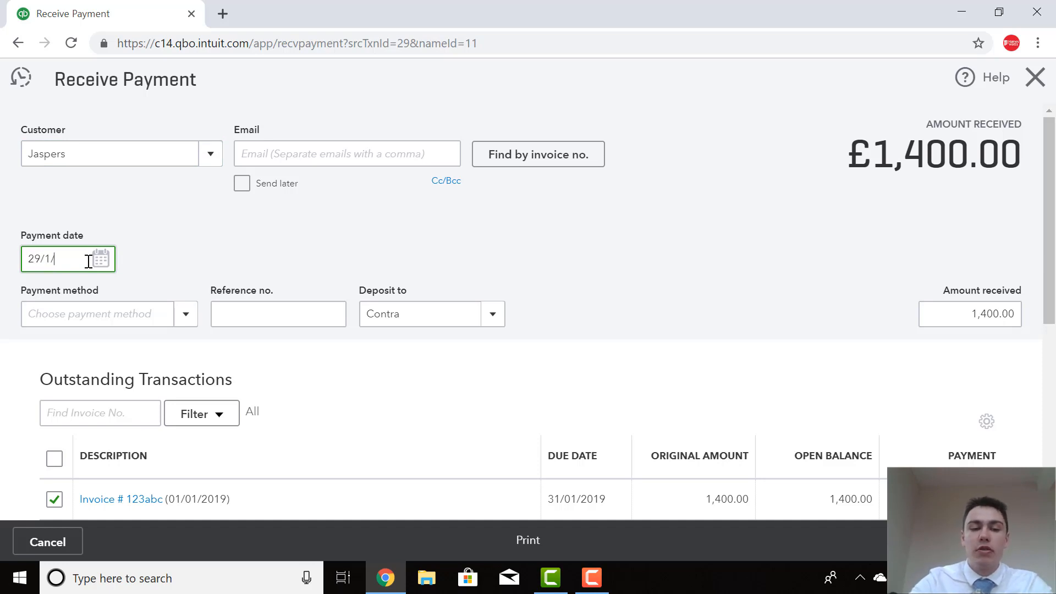
text(19)
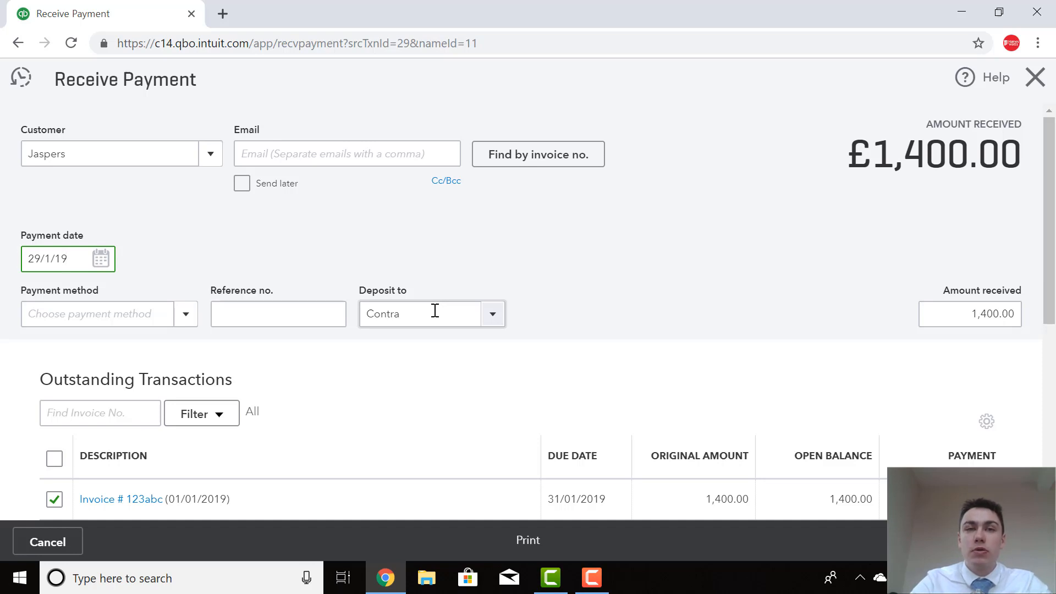
click(67, 259)
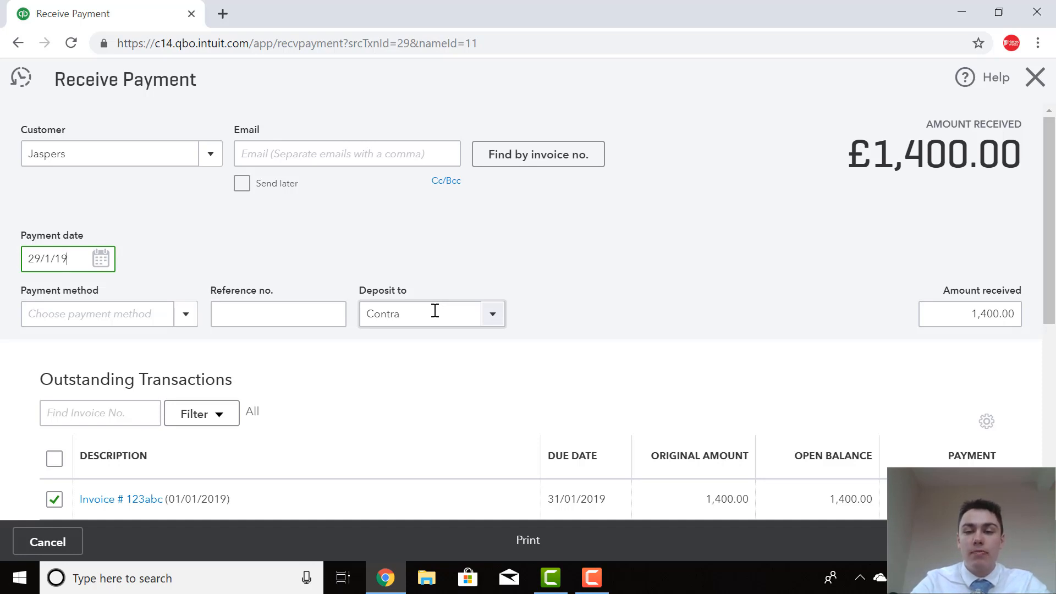
scroll(down, 3)
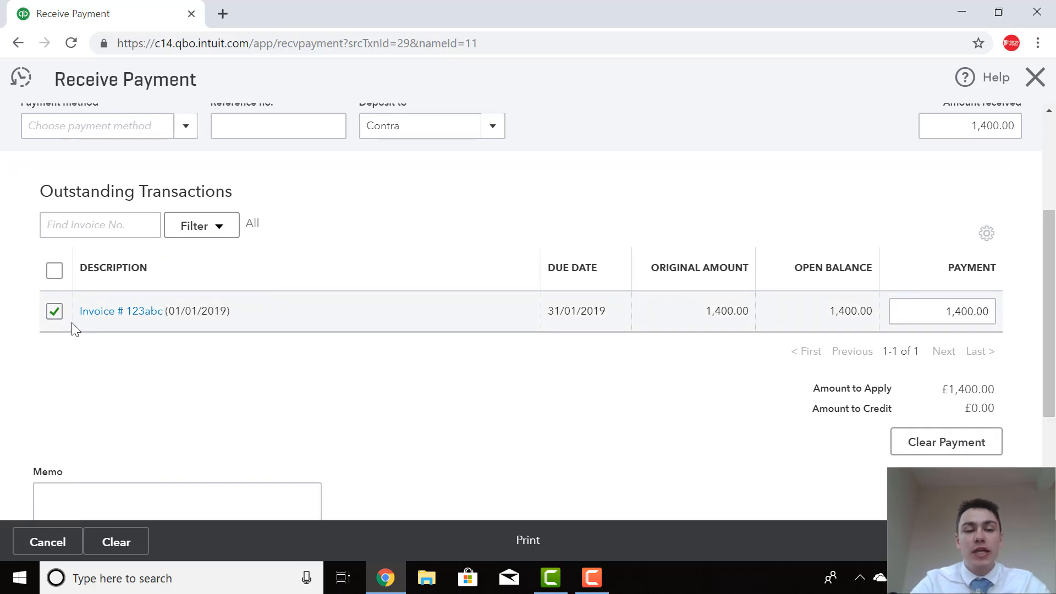
mouse_move(166, 358)
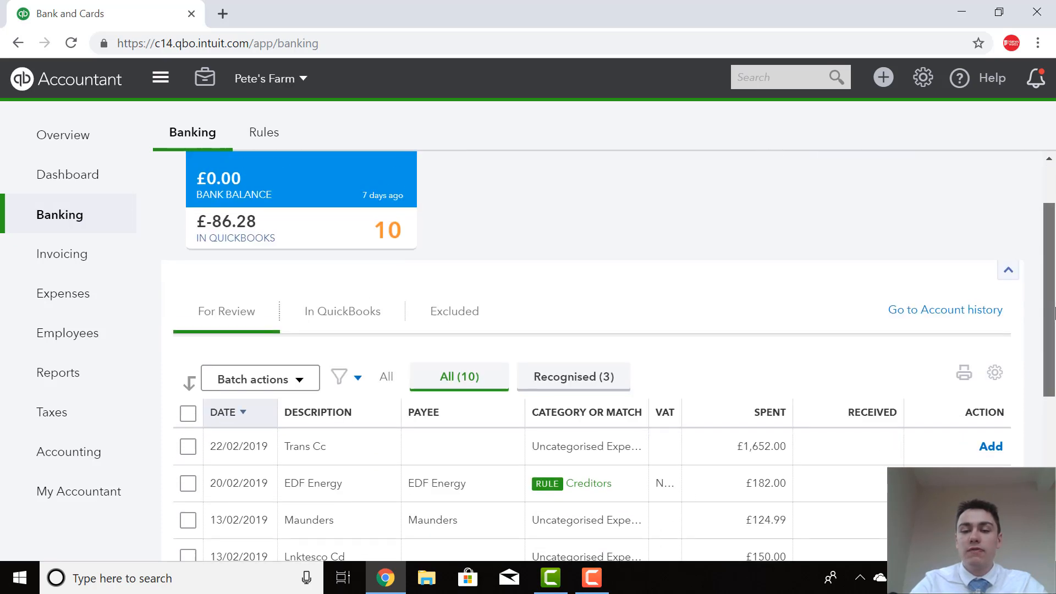
Record the £1,340 bank line as a Contra transfer, memo 'cheque for cattle sold paid in'
scroll(down, 3)
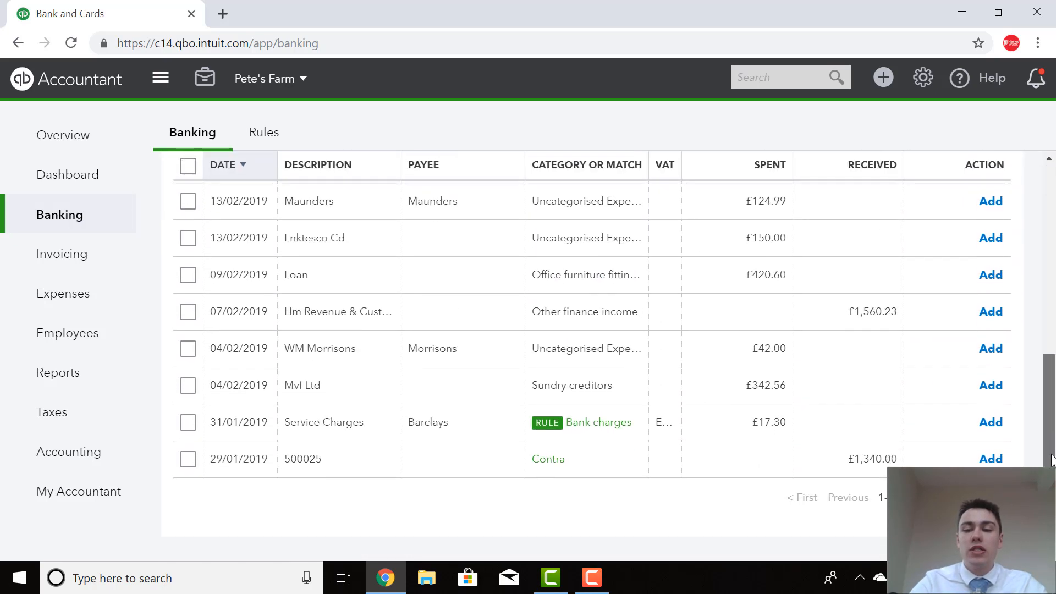
mouse_move(731, 469)
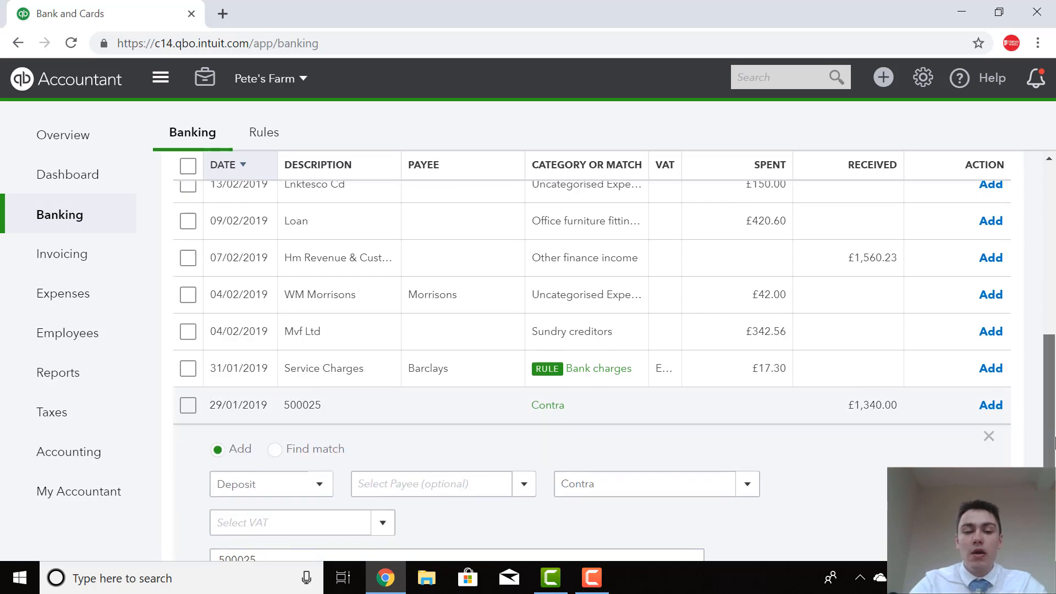
scroll(down, 3)
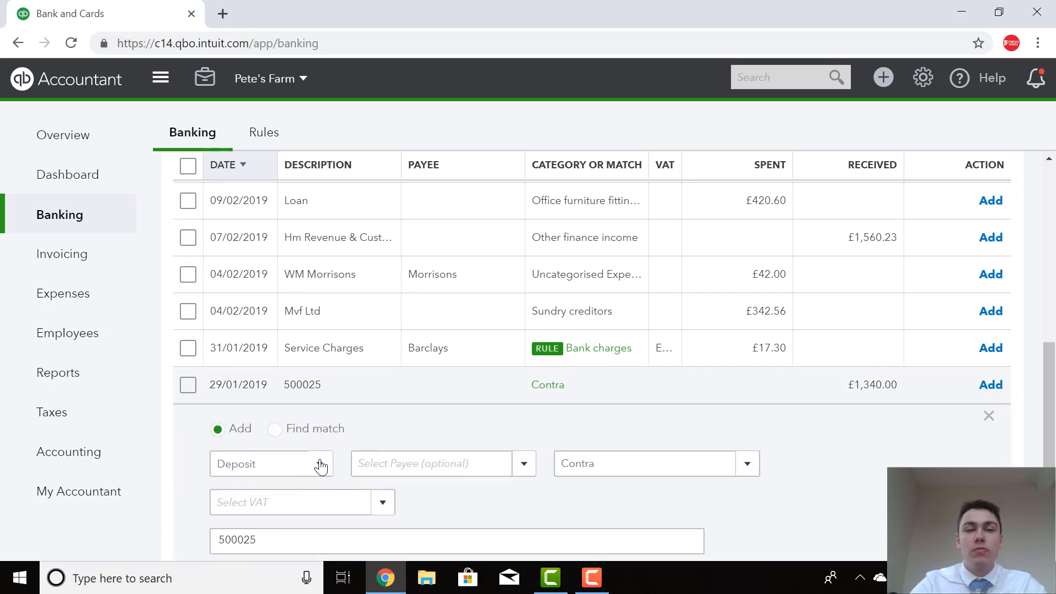
click(271, 463)
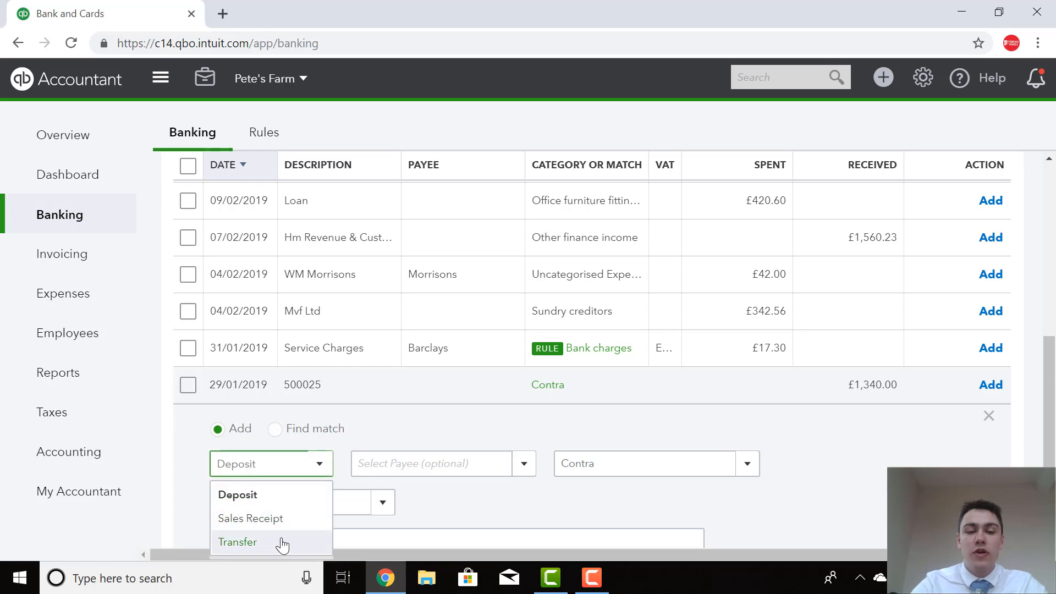
click(237, 541)
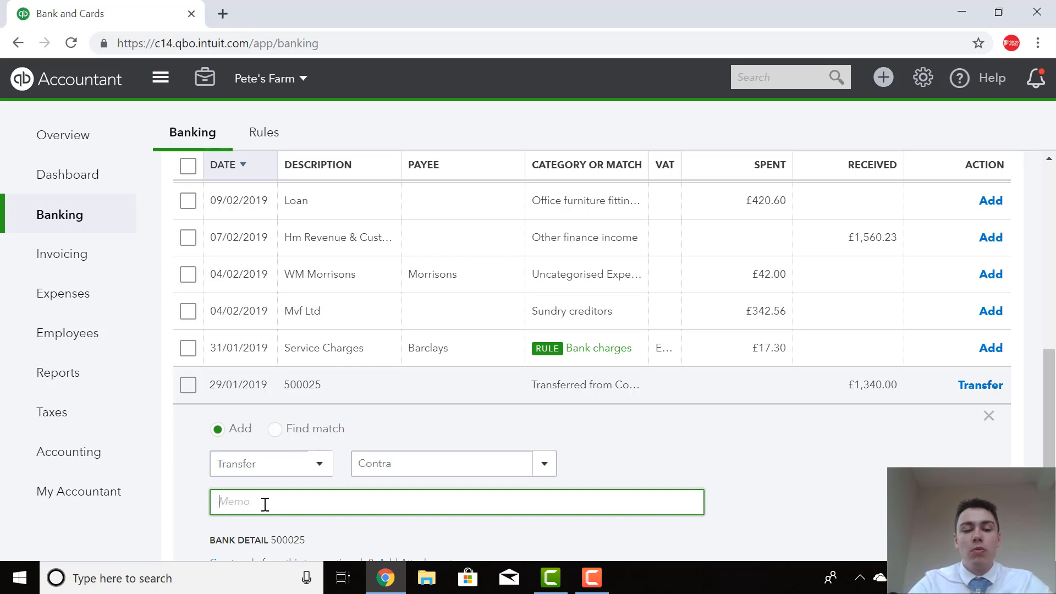
text(cheque)
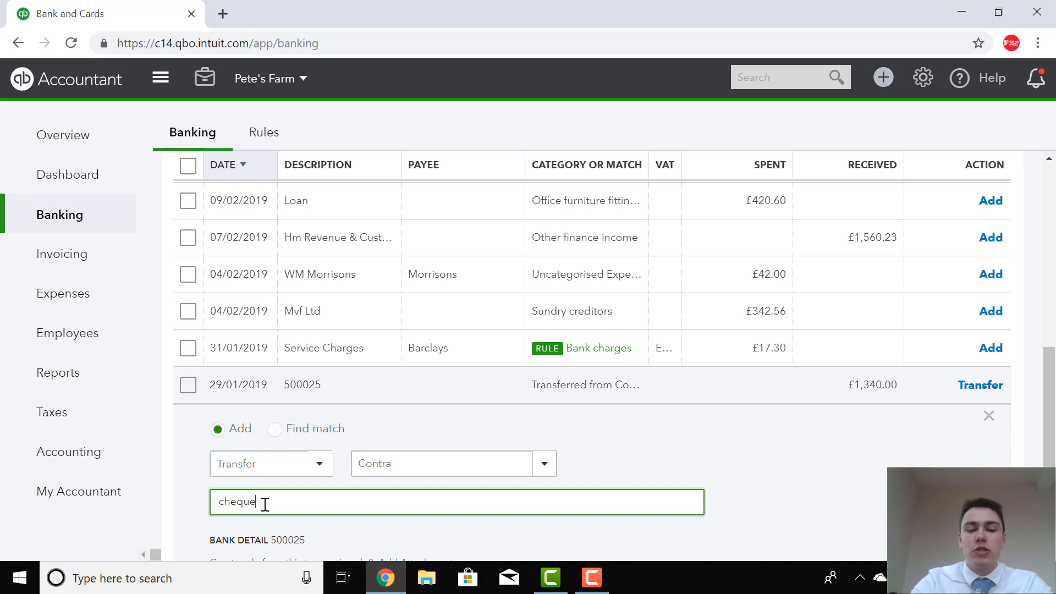
text(for catt)
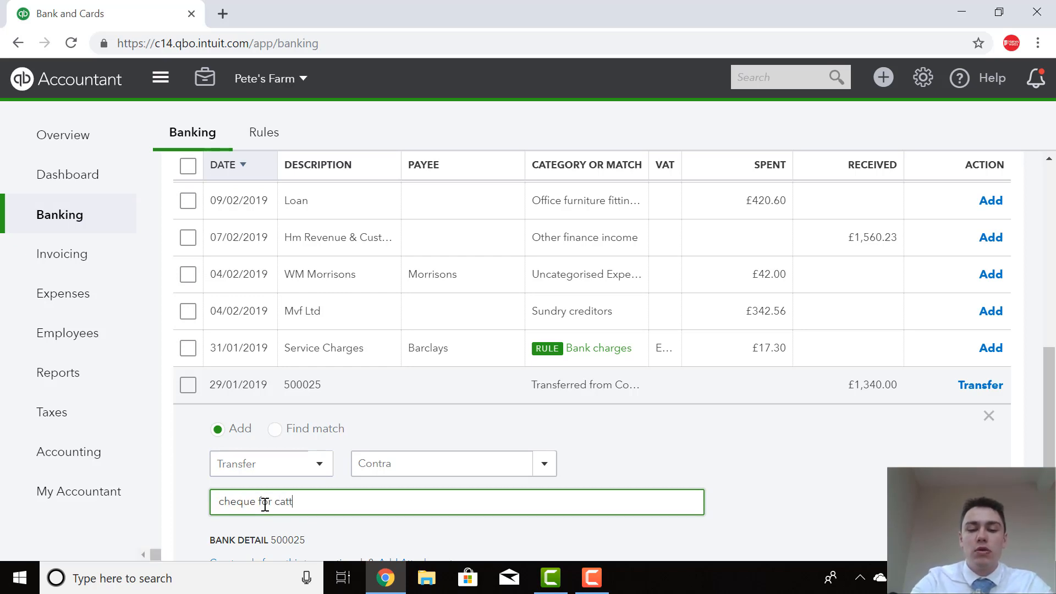
text(le sold pai)
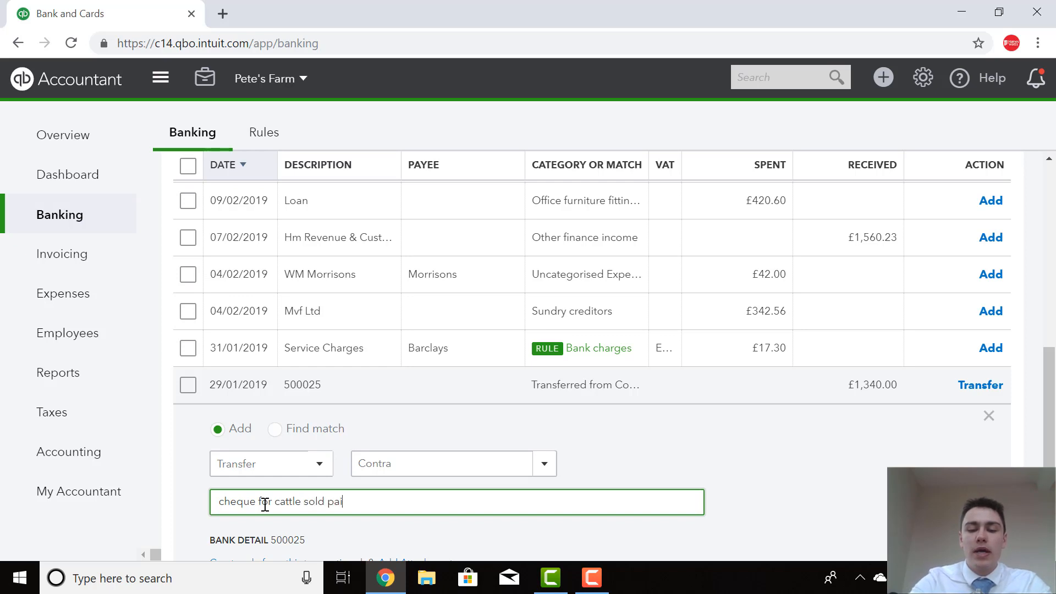
text(d in)
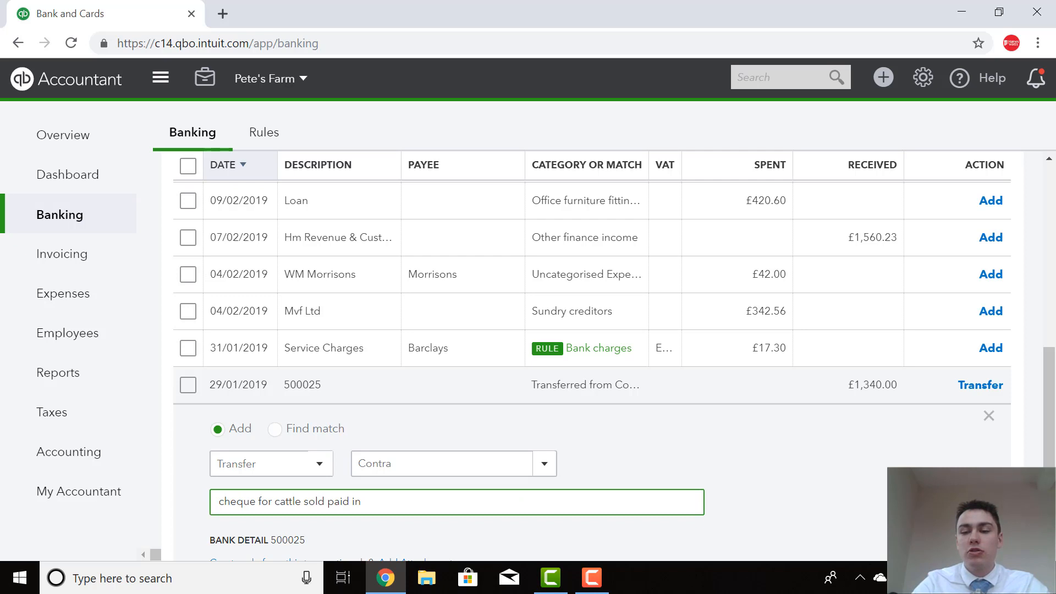
click(980, 384)
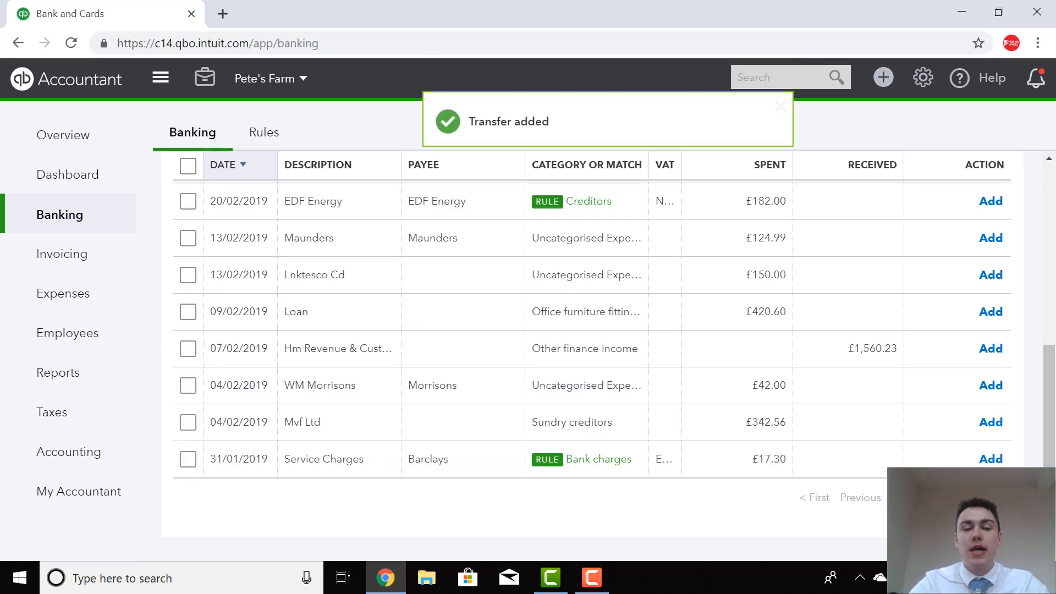
click(780, 106)
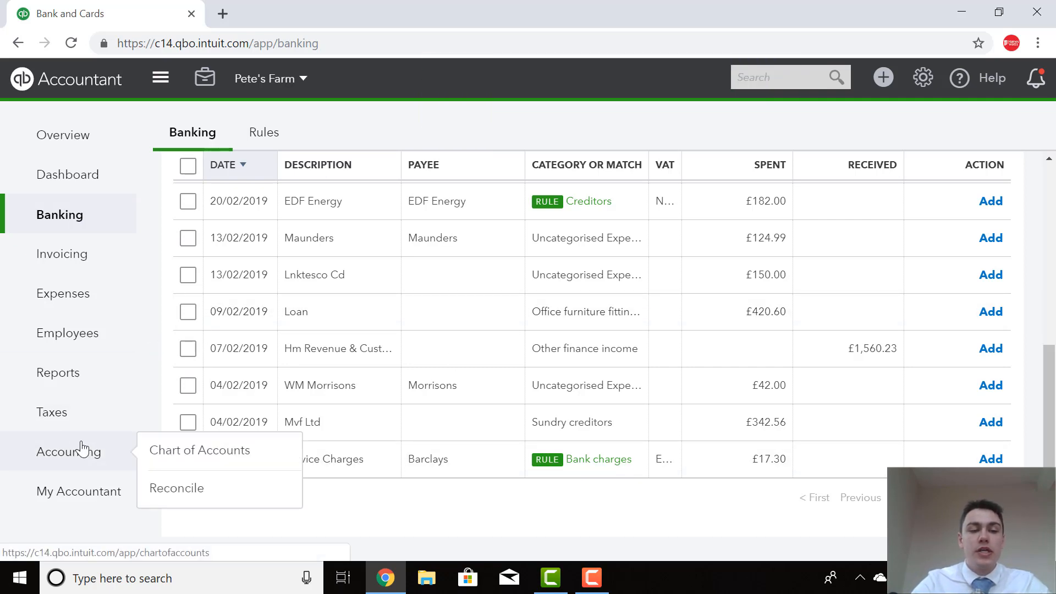
click(199, 450)
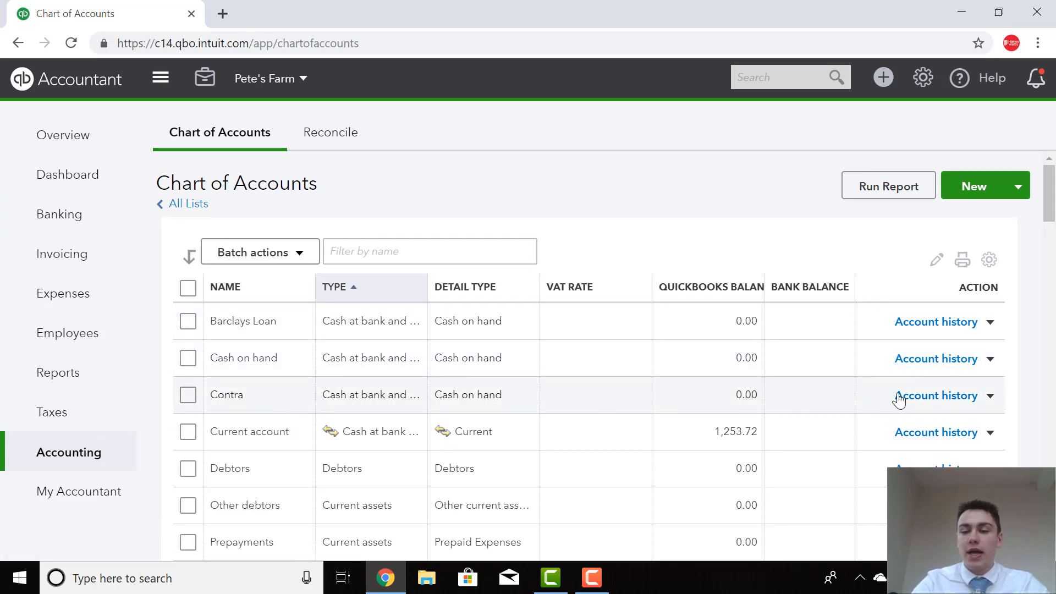
click(936, 395)
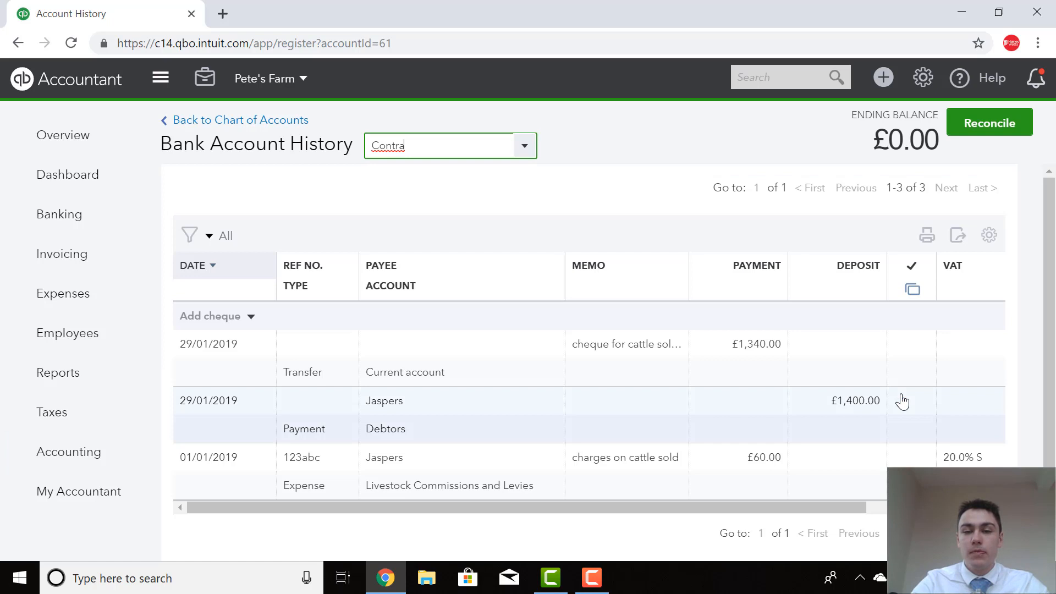
mouse_move(842, 140)
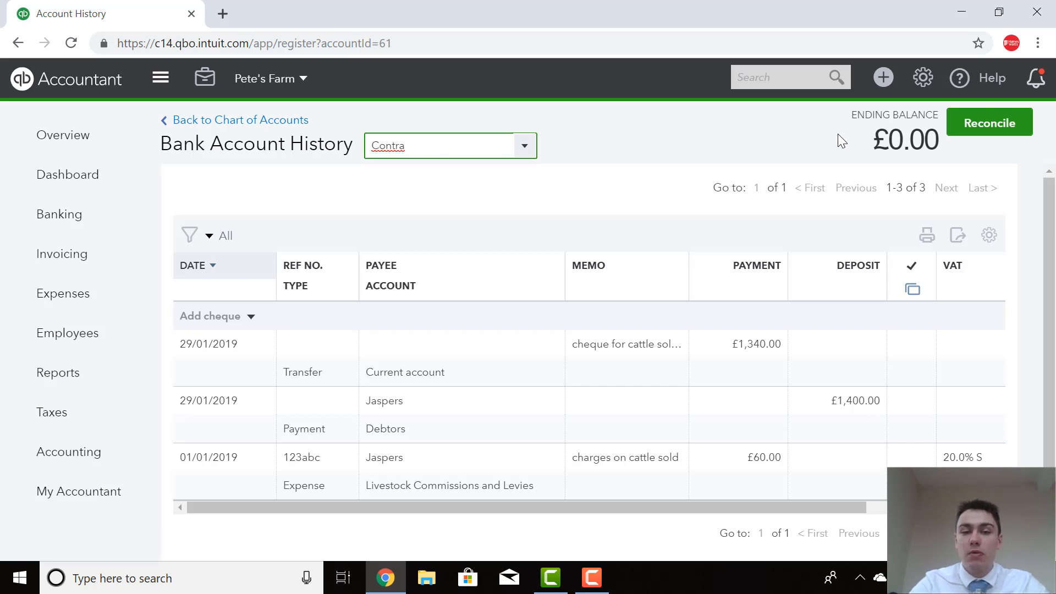
mouse_move(840, 438)
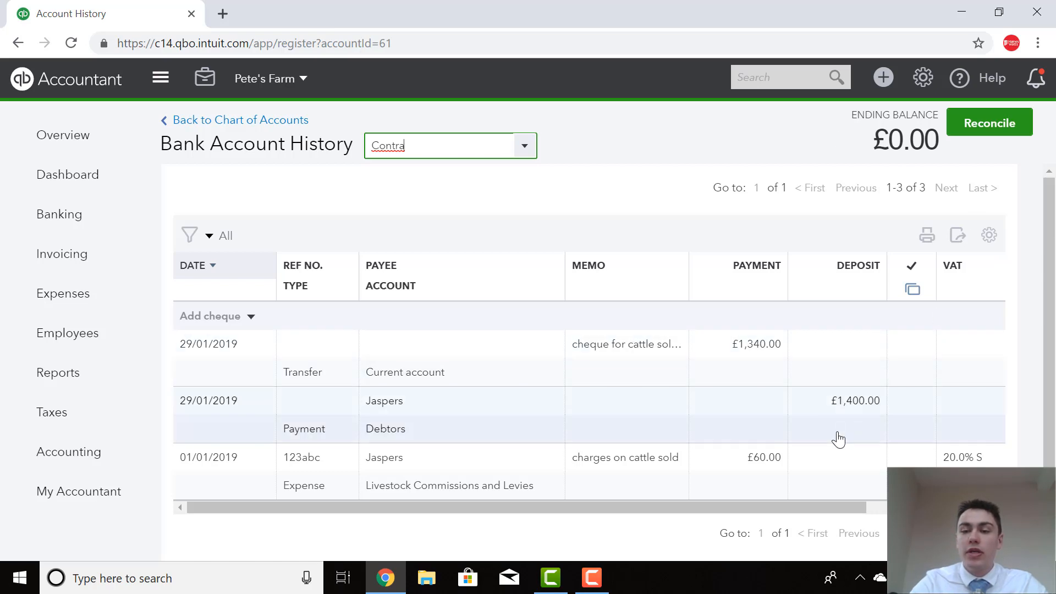
mouse_move(848, 423)
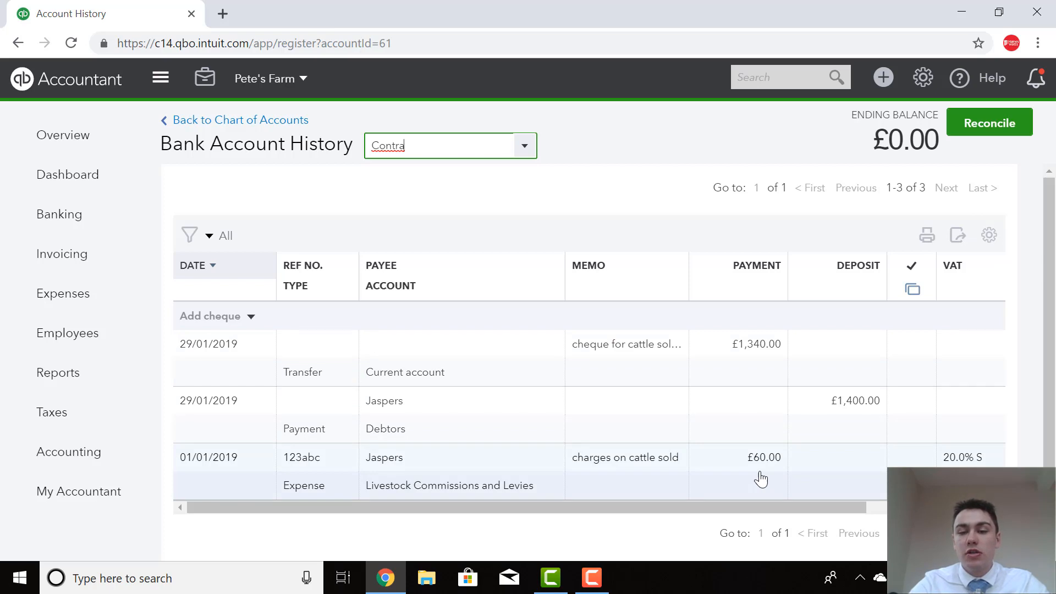
mouse_move(731, 371)
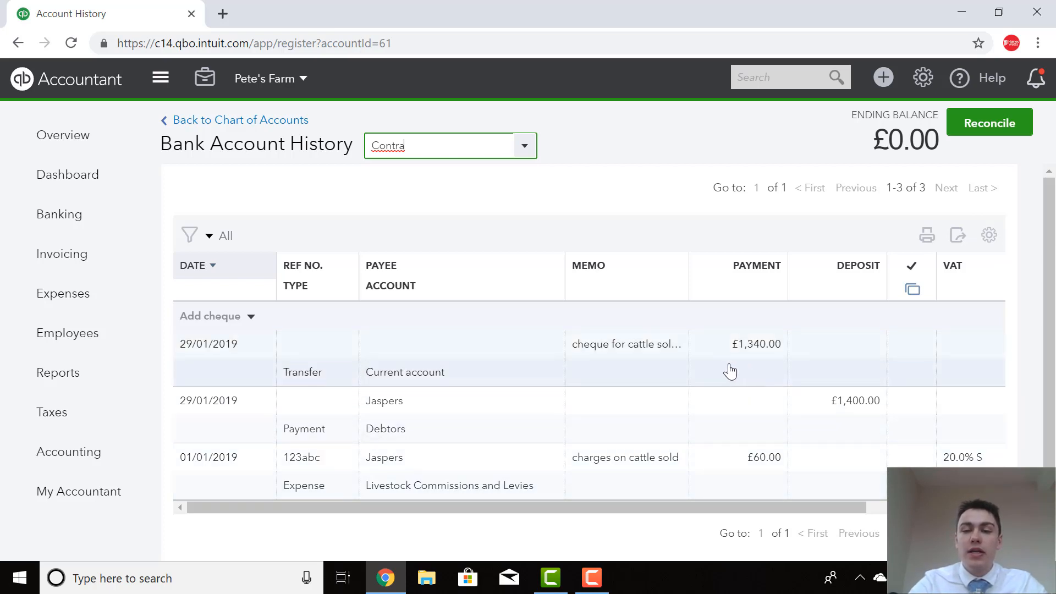
mouse_move(738, 358)
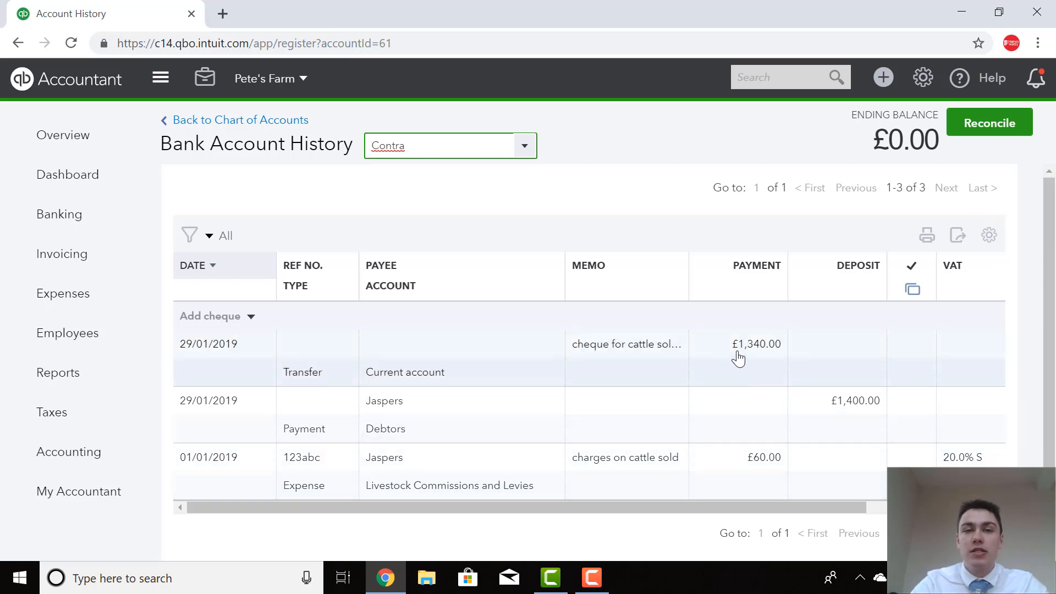